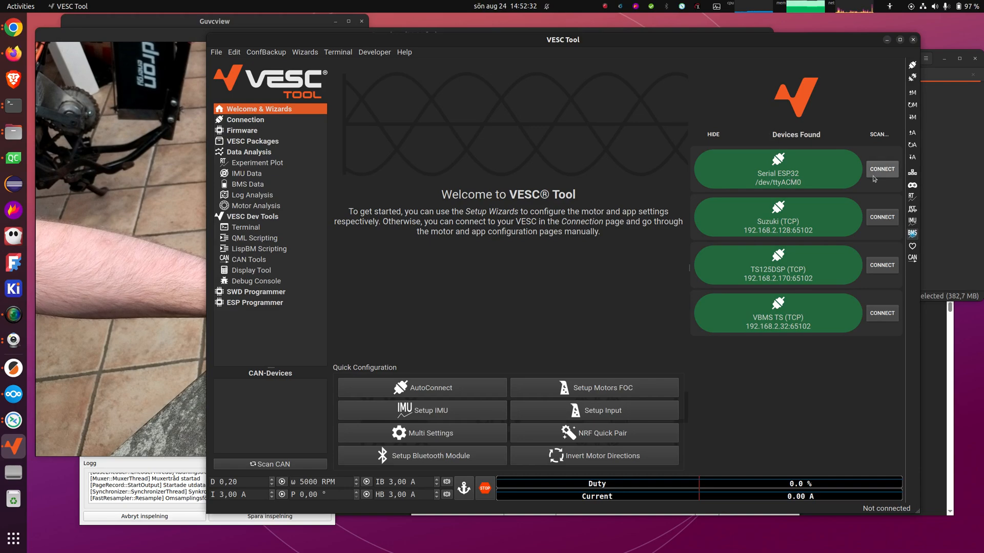
# Connect to the Serial ESP32 device (/dev/ttyACM0) and open VESC Packages
pyautogui.click(880, 168)
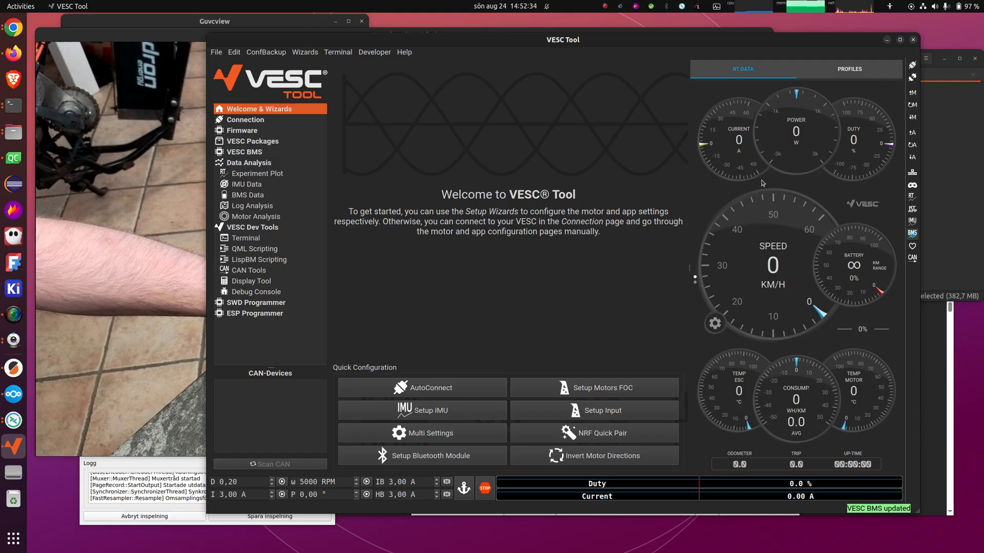
pyautogui.click(252, 141)
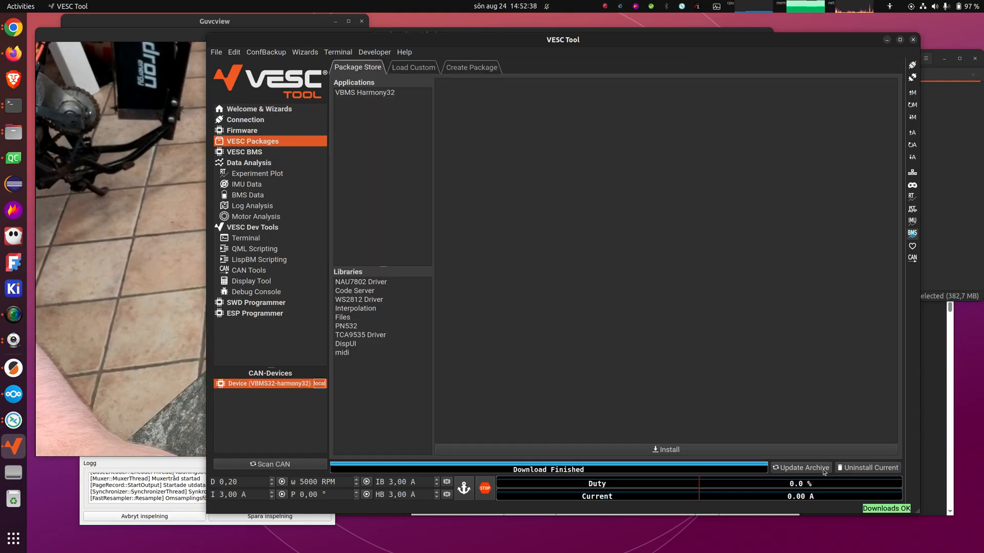
# Install the VBMS Harmony32 package and confirm the Installation Done dialog
pyautogui.click(364, 92)
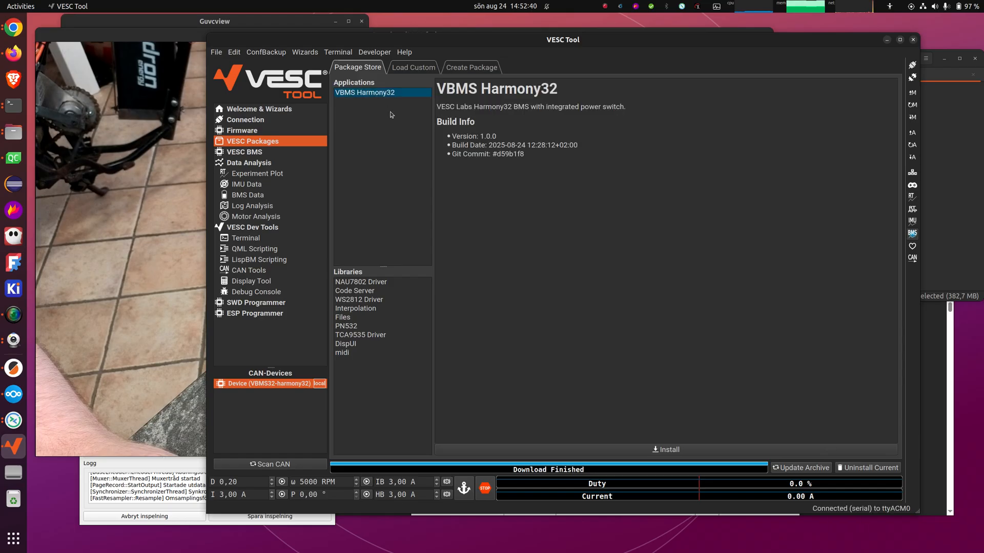
pyautogui.moveTo(382, 92)
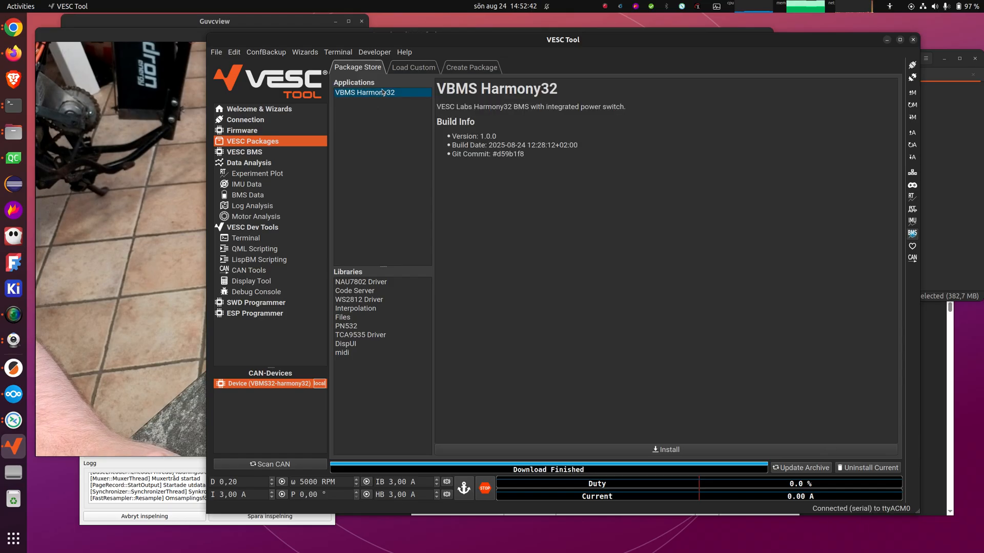
pyautogui.click(665, 450)
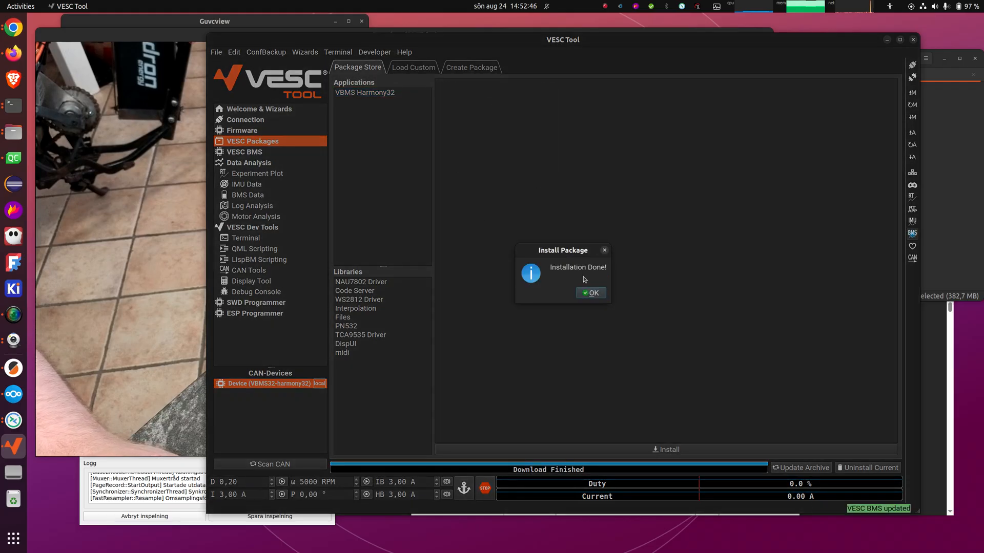
pyautogui.click(590, 293)
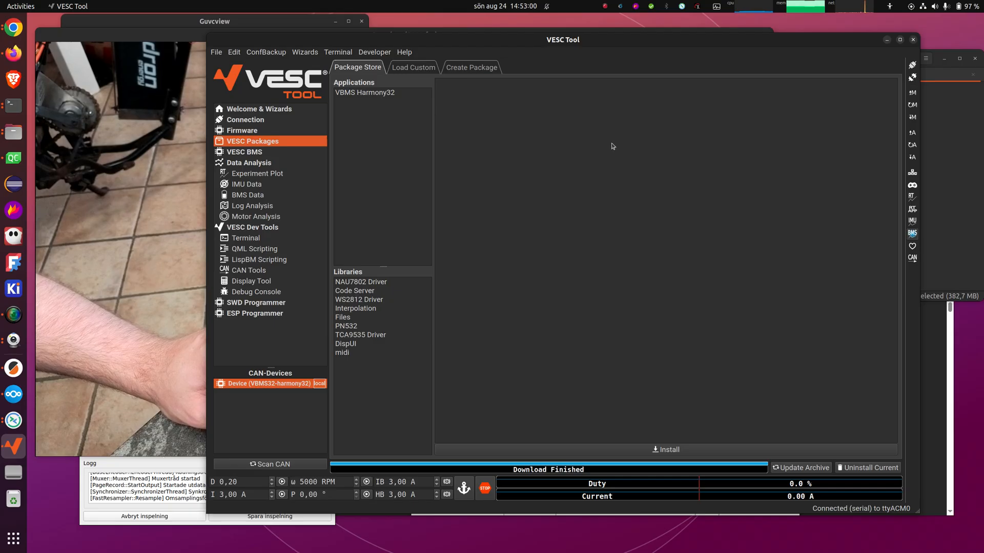
pyautogui.moveTo(576, 164)
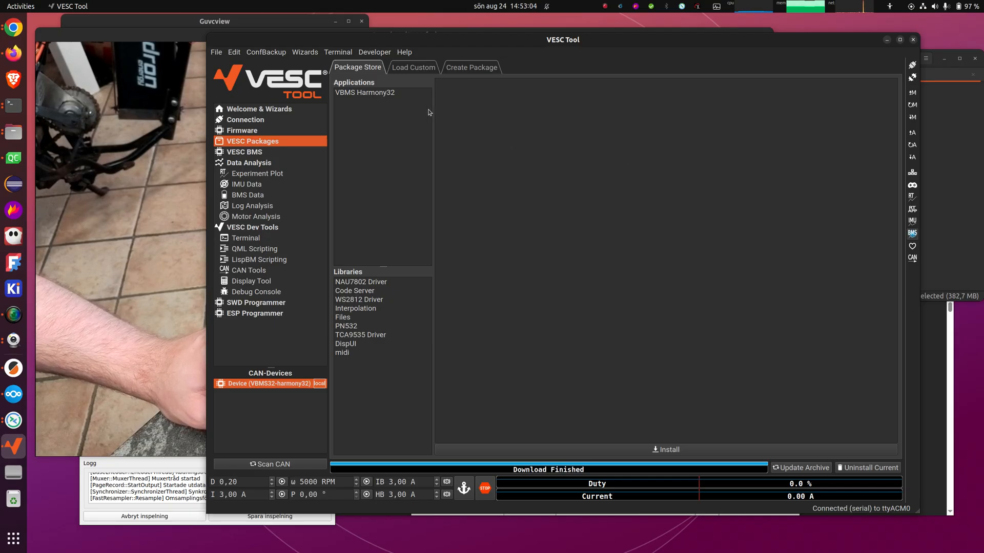
pyautogui.moveTo(447, 129)
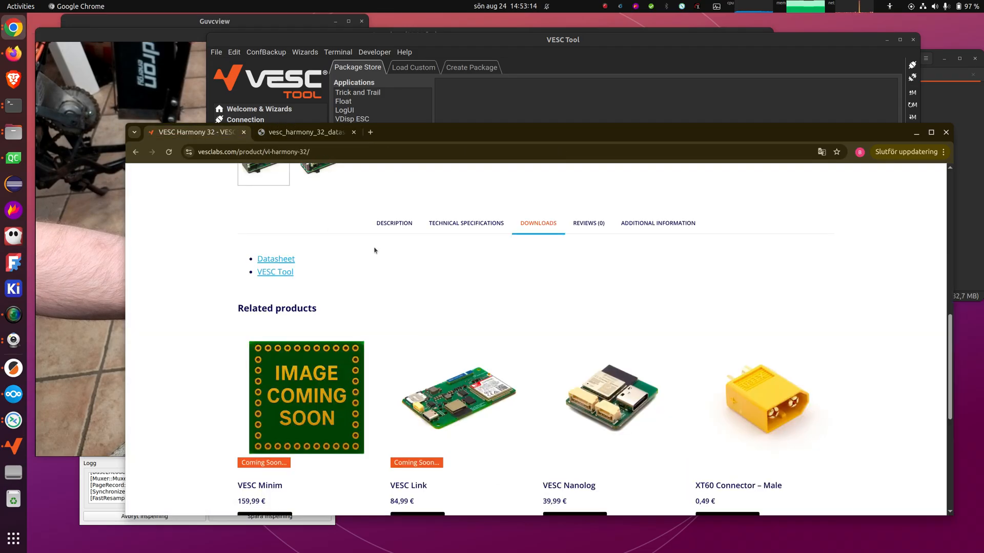
# Scroll through the VESC Harmony 32 product page's details and downloads
pyautogui.scroll(3)
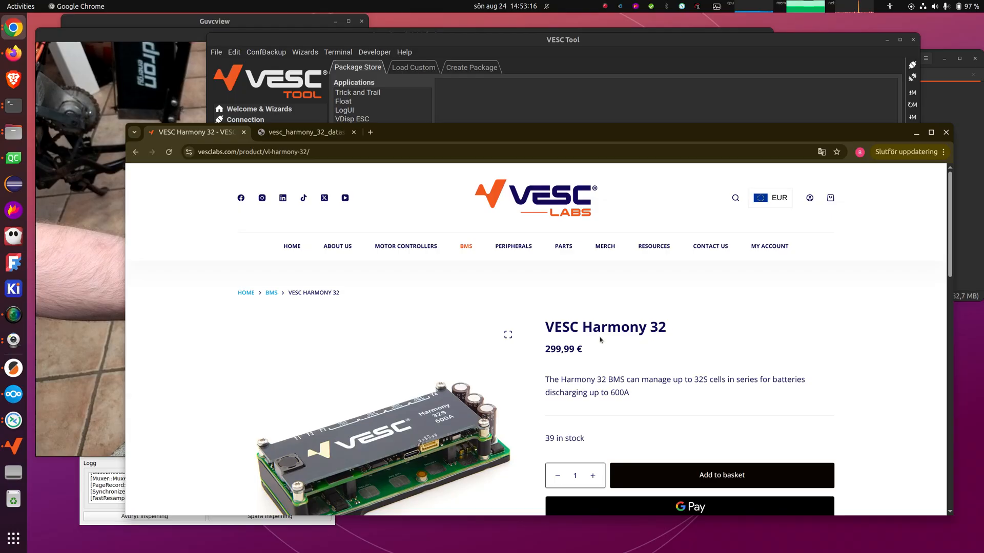
pyautogui.scroll(-3)
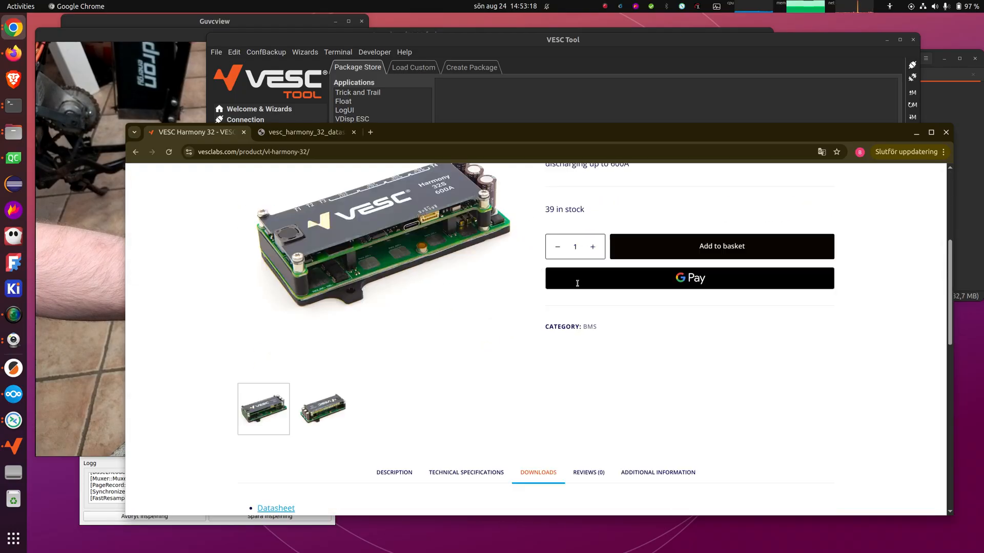
pyautogui.scroll(-3)
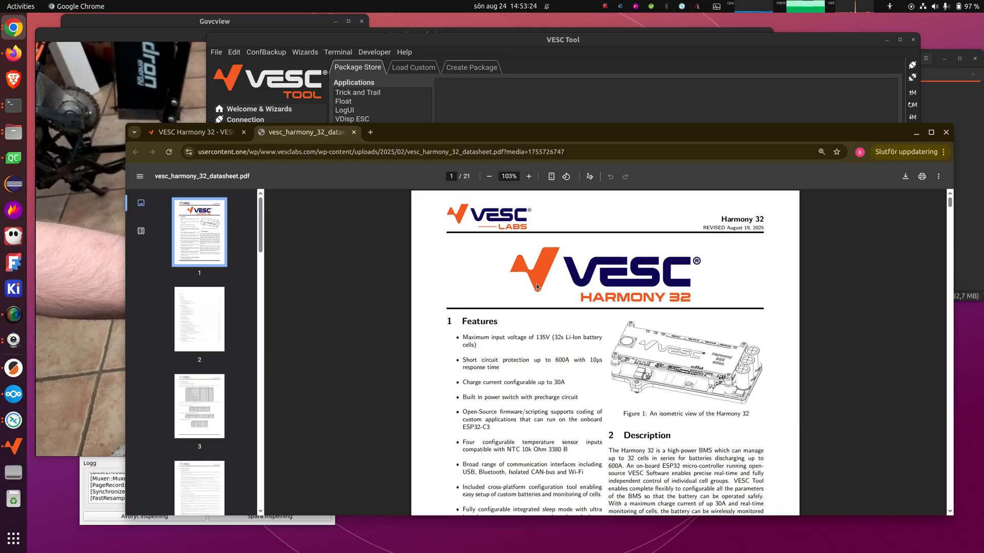
# Scroll the datasheet PDF down through the 13s and 16s example wiring diagrams to the 18s diagram
pyautogui.scroll(-3)
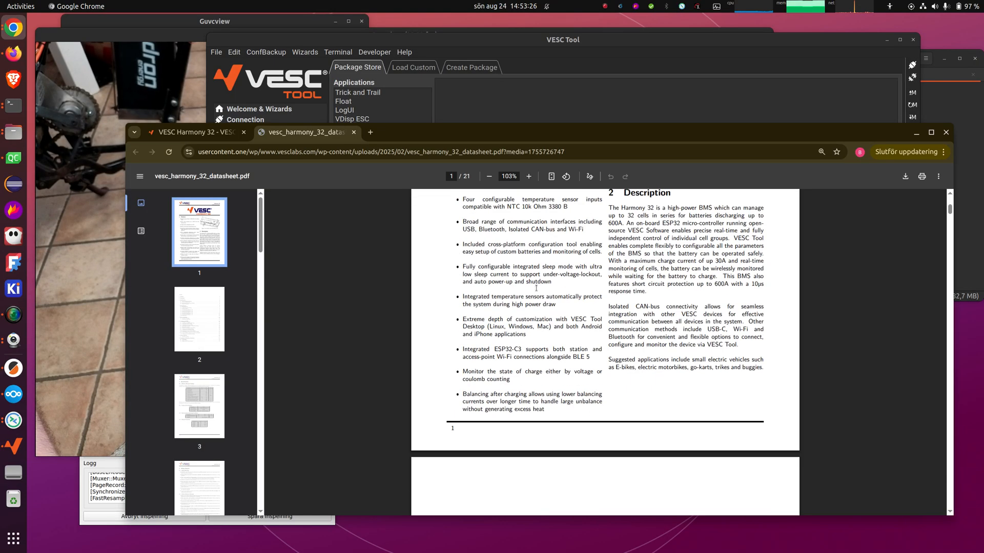
pyautogui.scroll(-3)
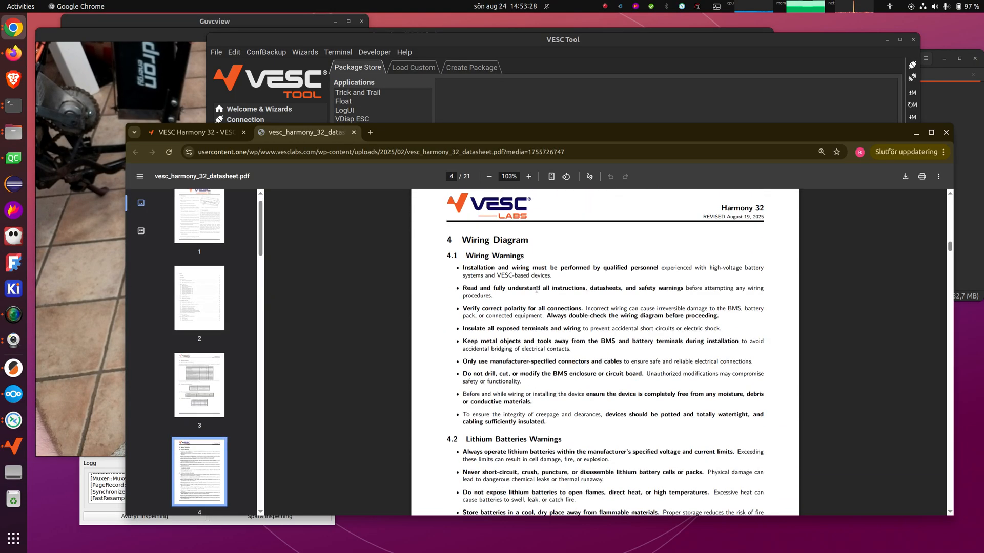
pyautogui.scroll(-3)
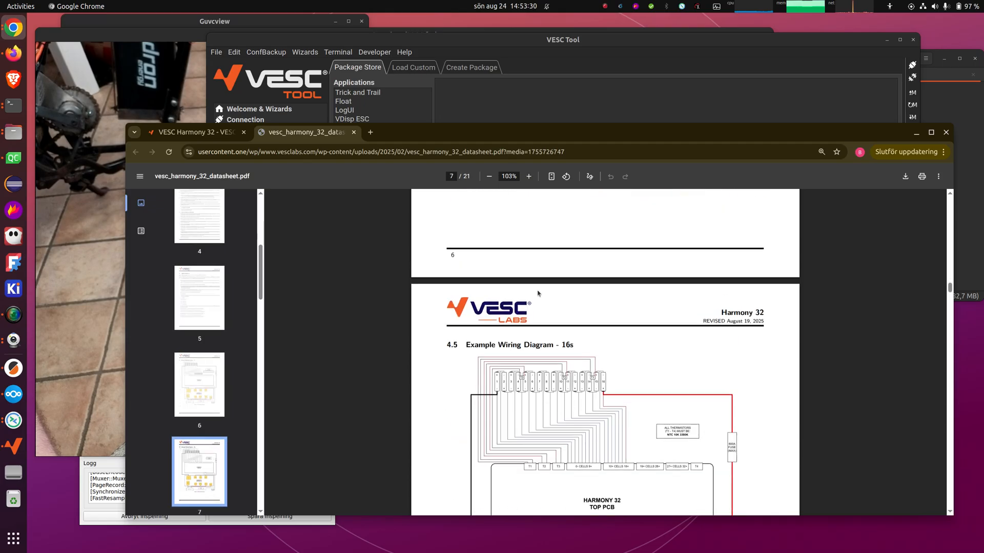
pyautogui.scroll(3)
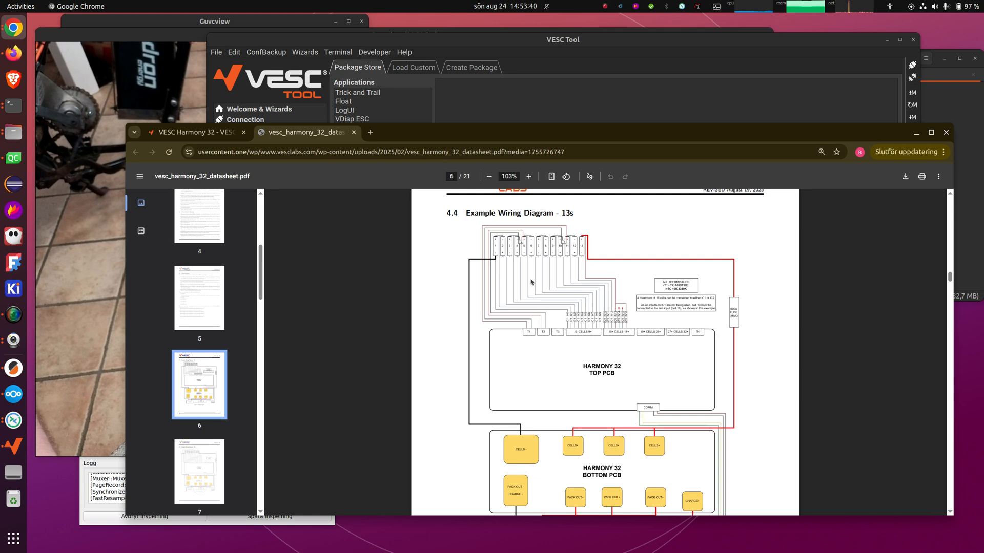
pyautogui.scroll(-3)
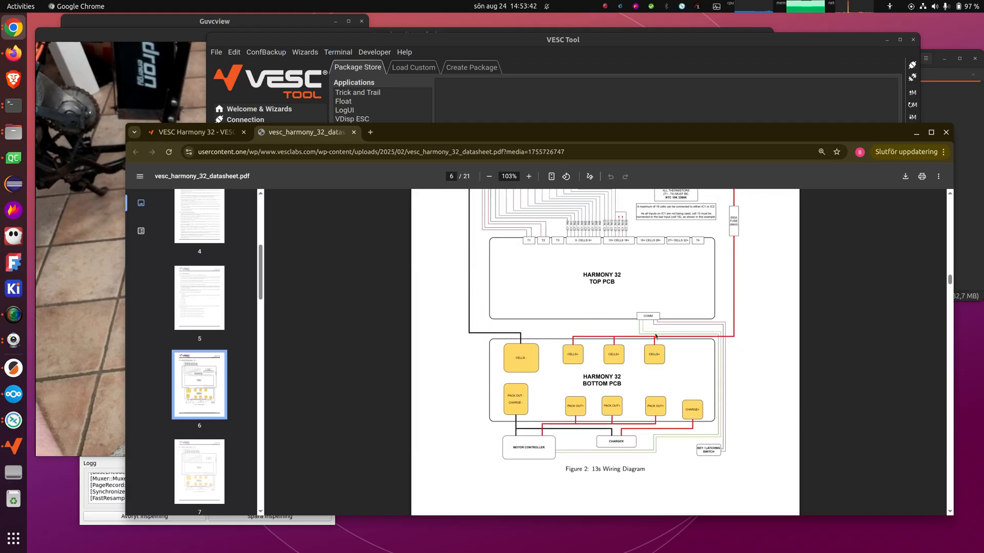
pyautogui.scroll(-3)
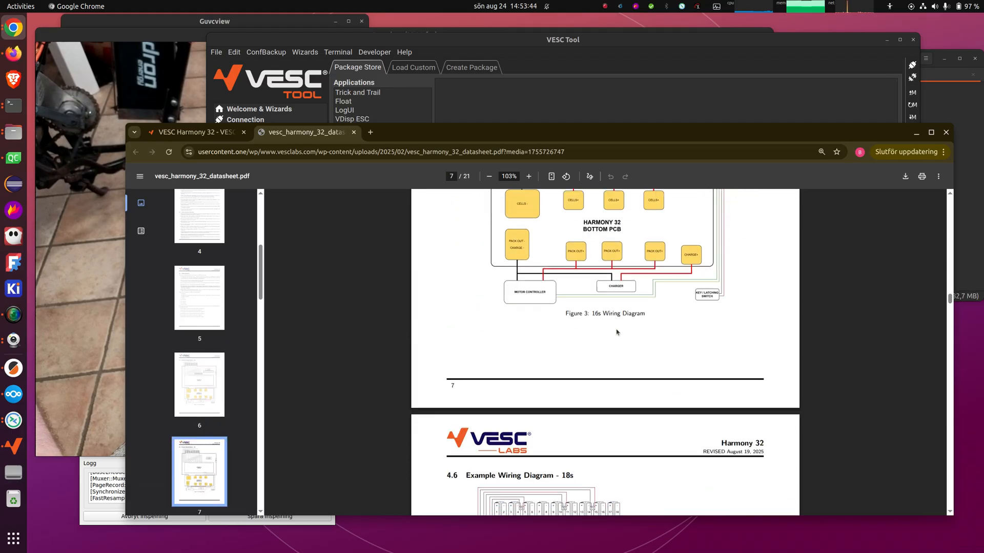
pyautogui.scroll(-3)
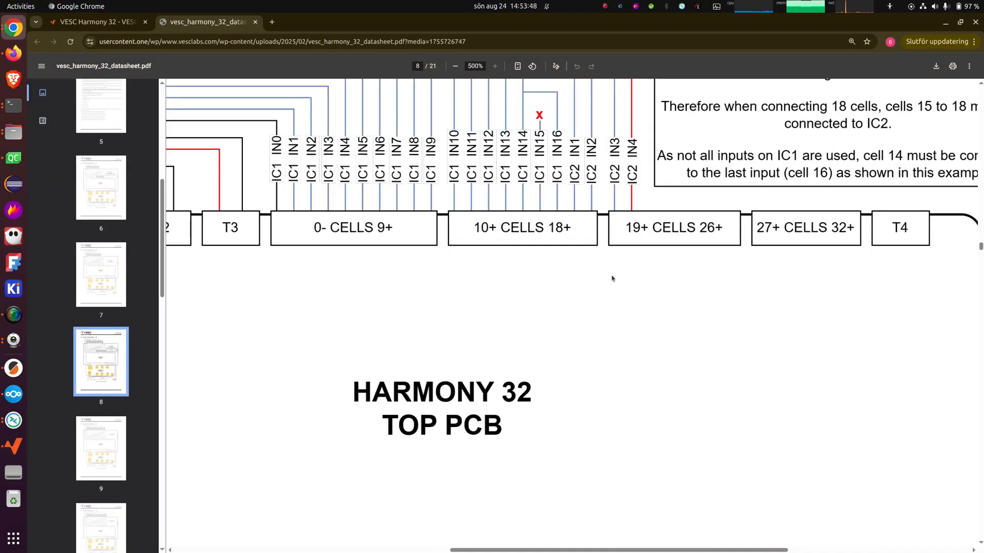
# Zoom out and scroll around the whole 18s wiring diagram
pyautogui.click(456, 66)
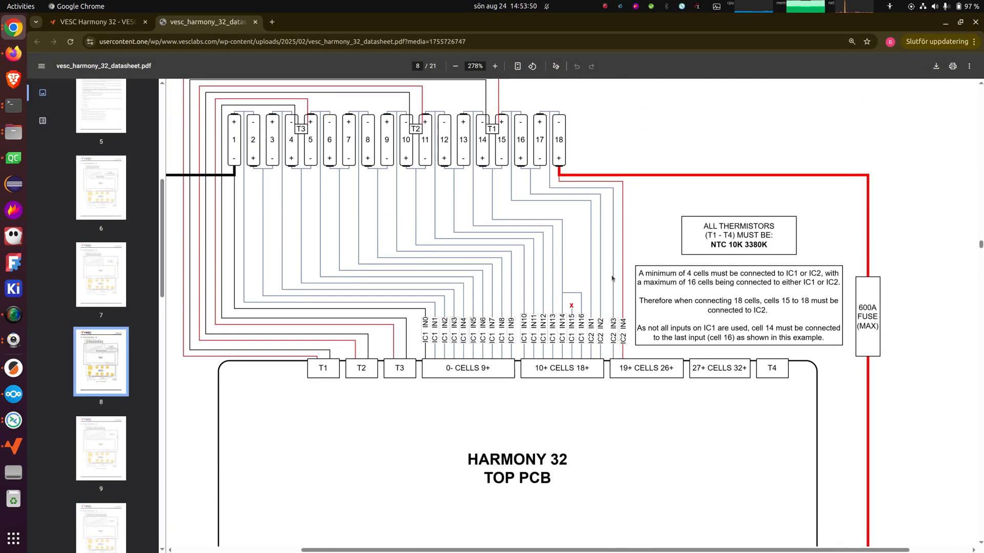
pyautogui.scroll(3)
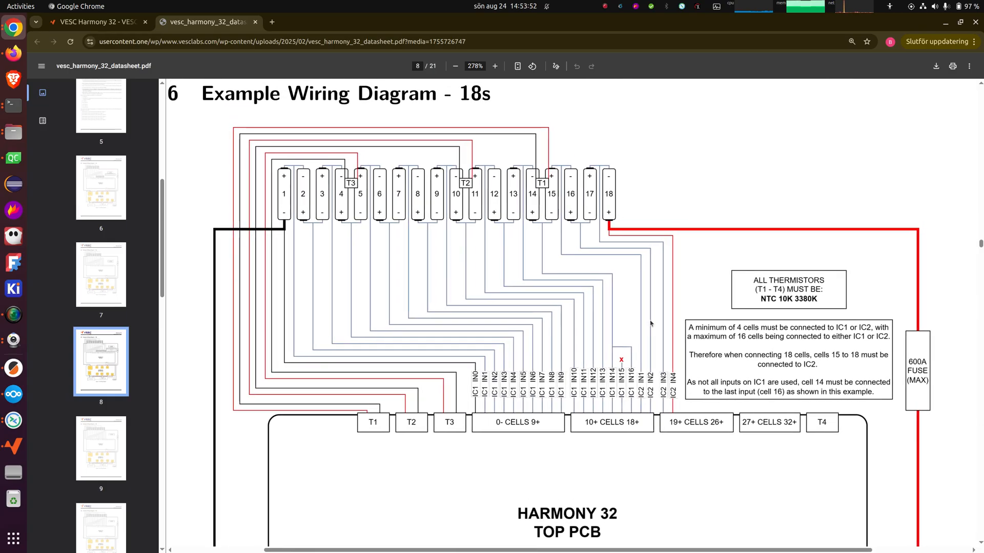
pyautogui.scroll(-3)
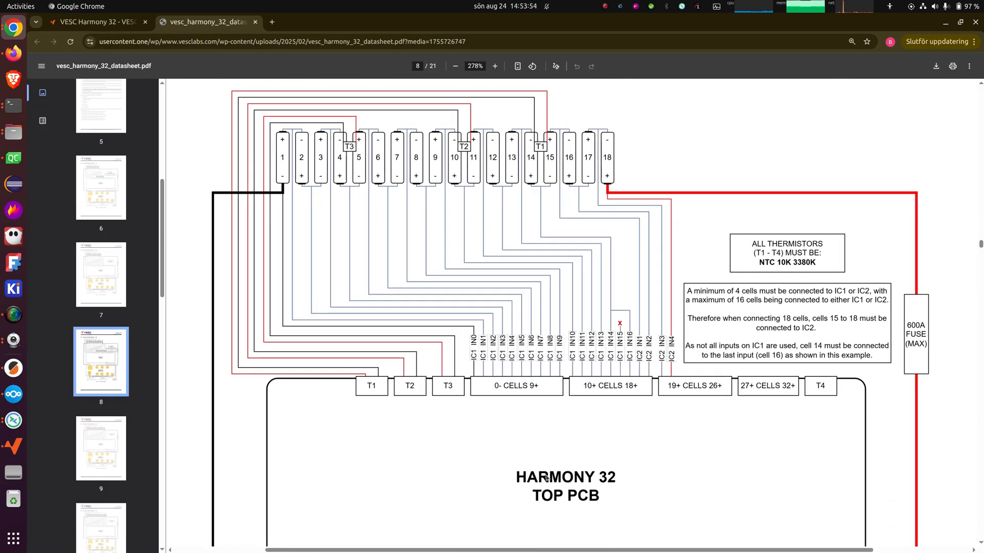
pyautogui.moveTo(477, 390)
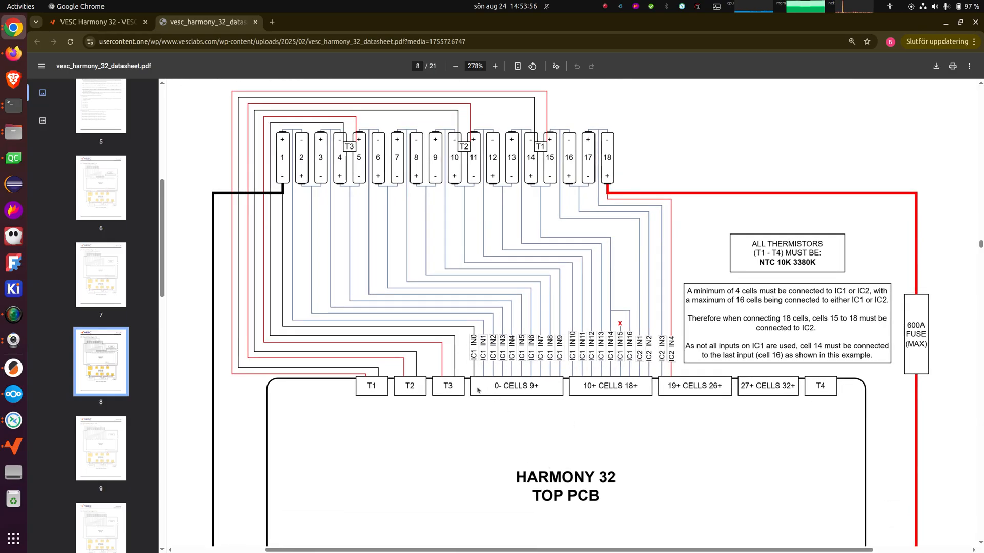
pyautogui.moveTo(570, 404)
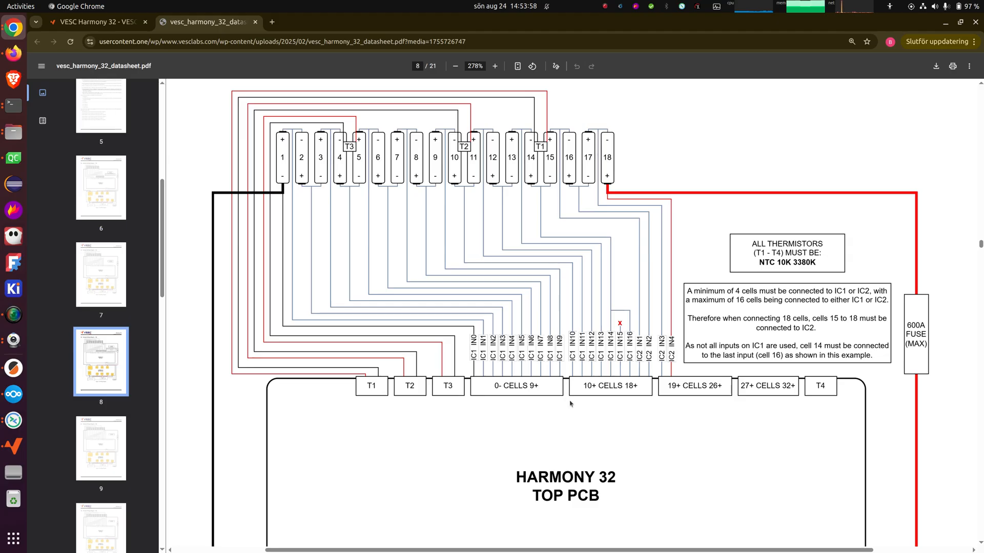
pyautogui.moveTo(730, 395)
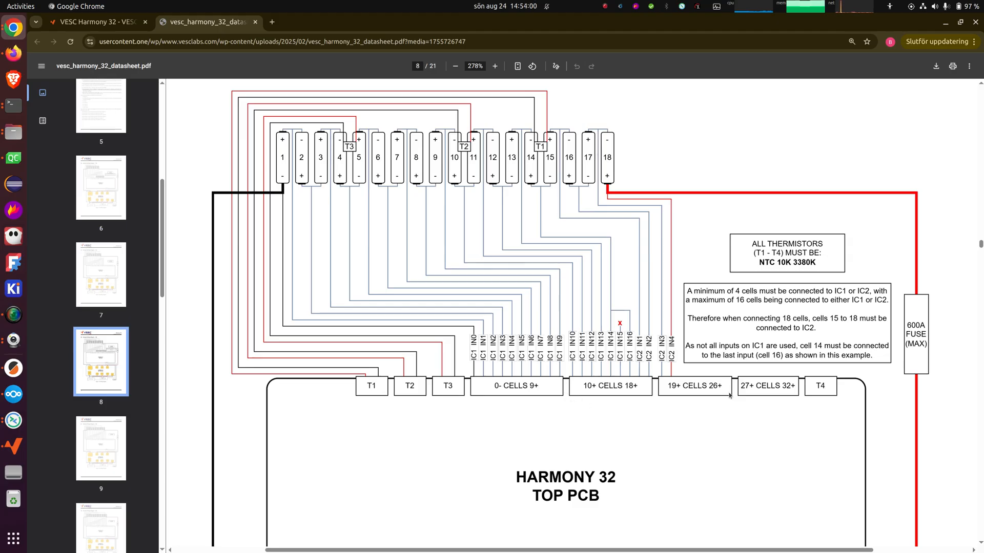
pyautogui.moveTo(548, 436)
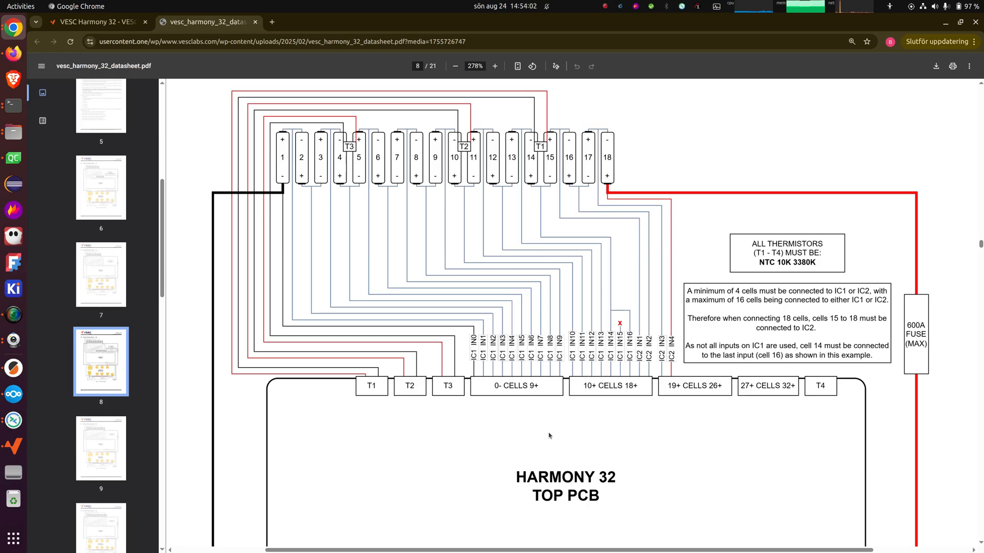
pyautogui.moveTo(416, 481)
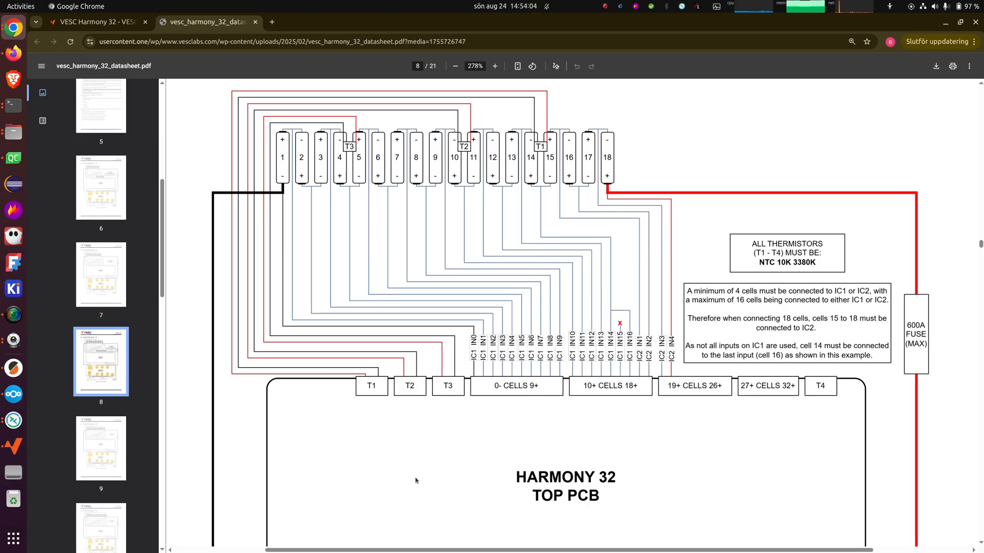
pyautogui.moveTo(549, 463)
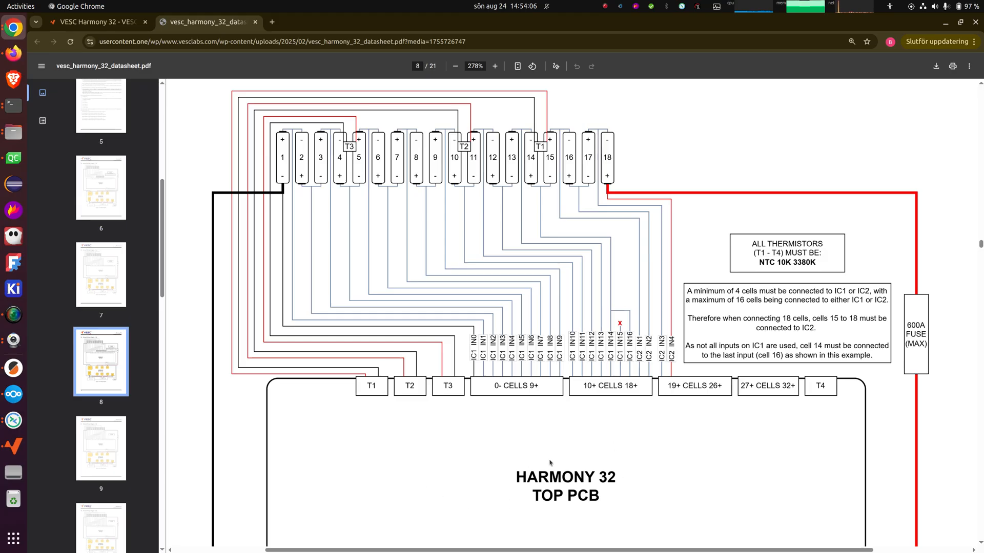
pyautogui.moveTo(564, 460)
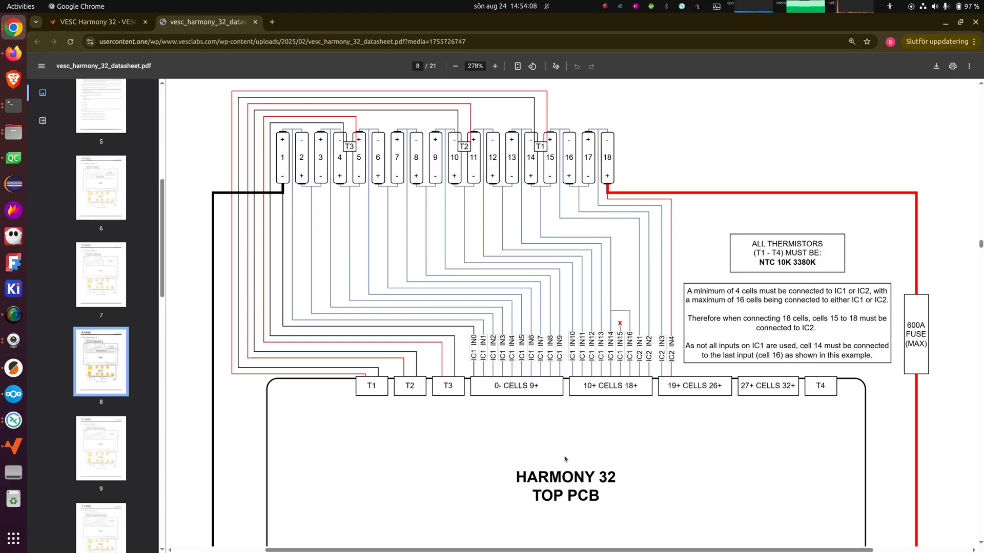
pyautogui.moveTo(591, 436)
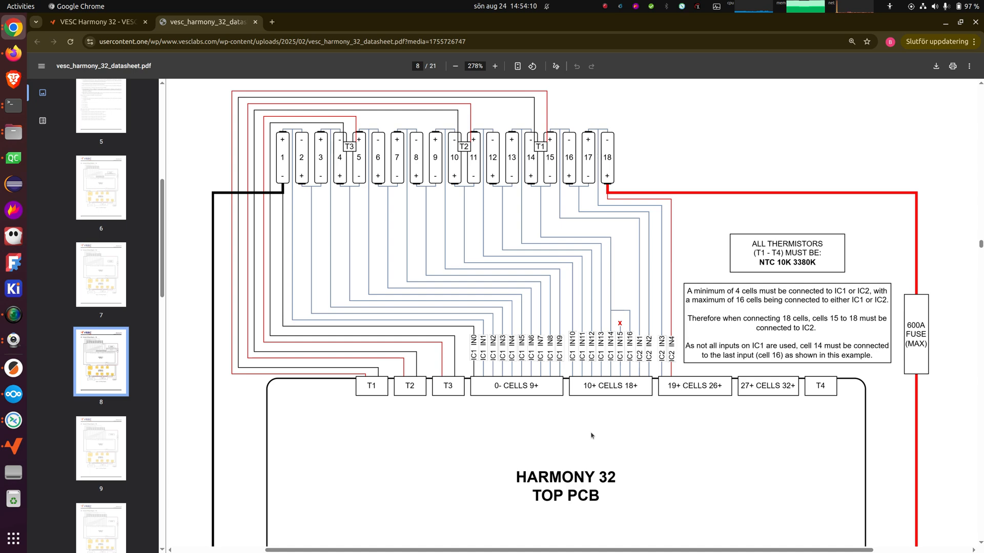
pyautogui.moveTo(624, 414)
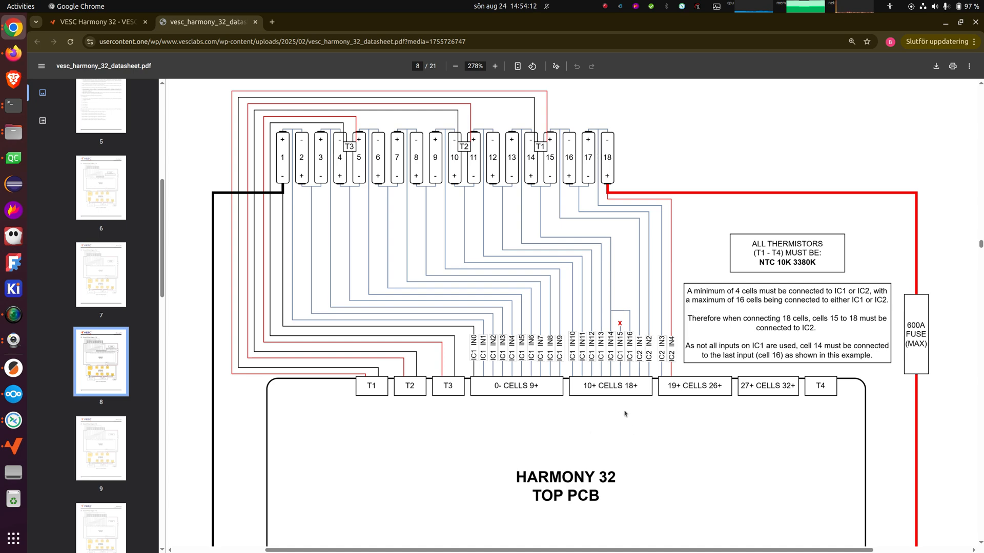
pyautogui.moveTo(621, 411)
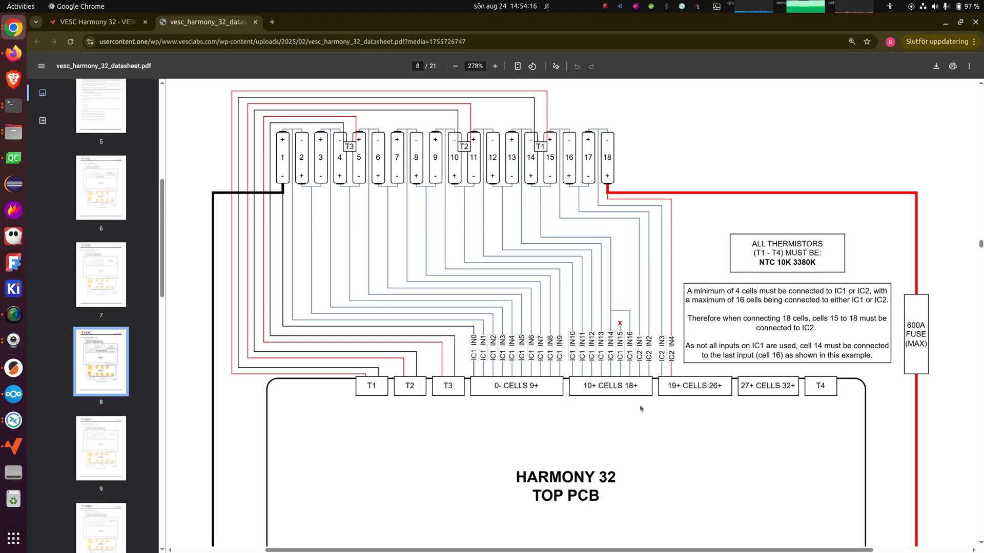
pyautogui.moveTo(738, 410)
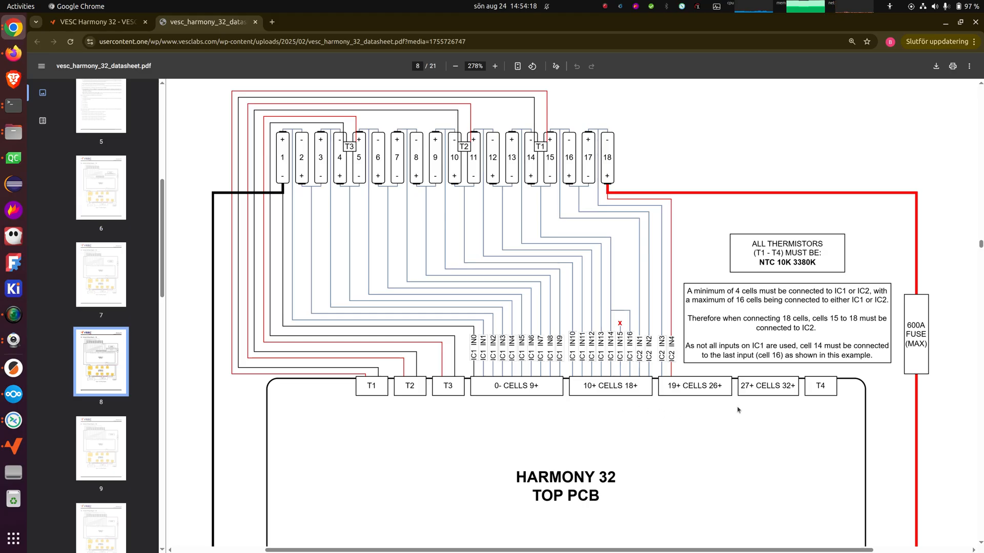
pyautogui.scroll(3)
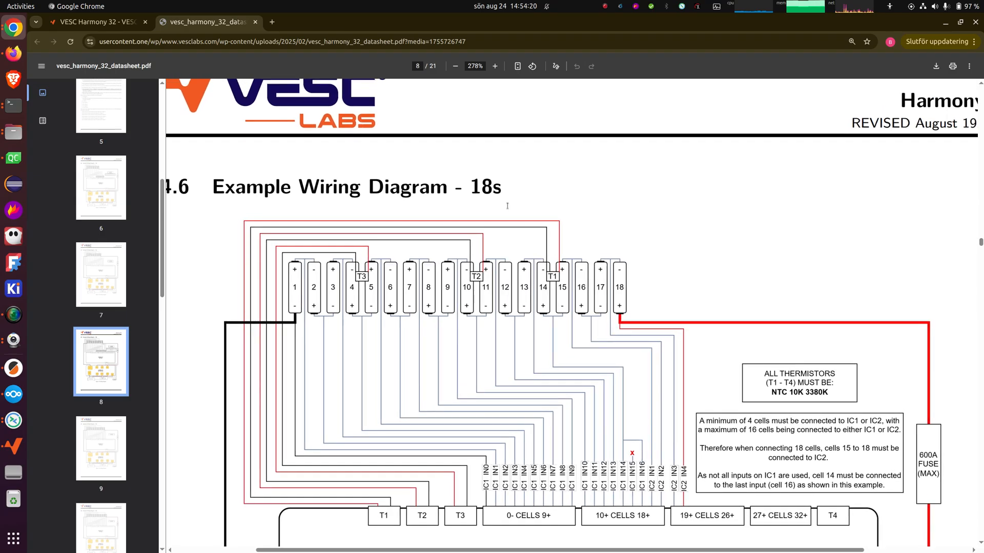
pyautogui.moveTo(475, 333)
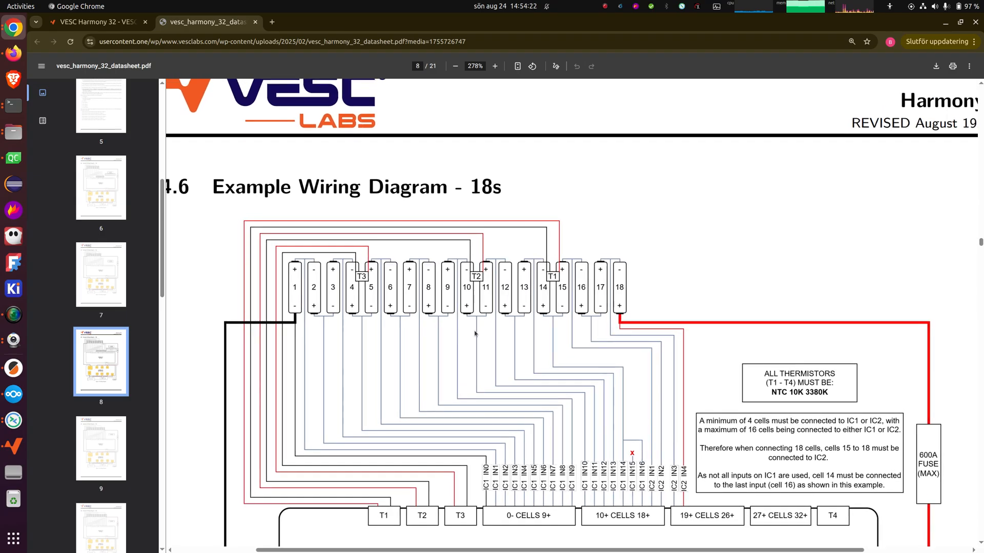
pyautogui.moveTo(694, 502)
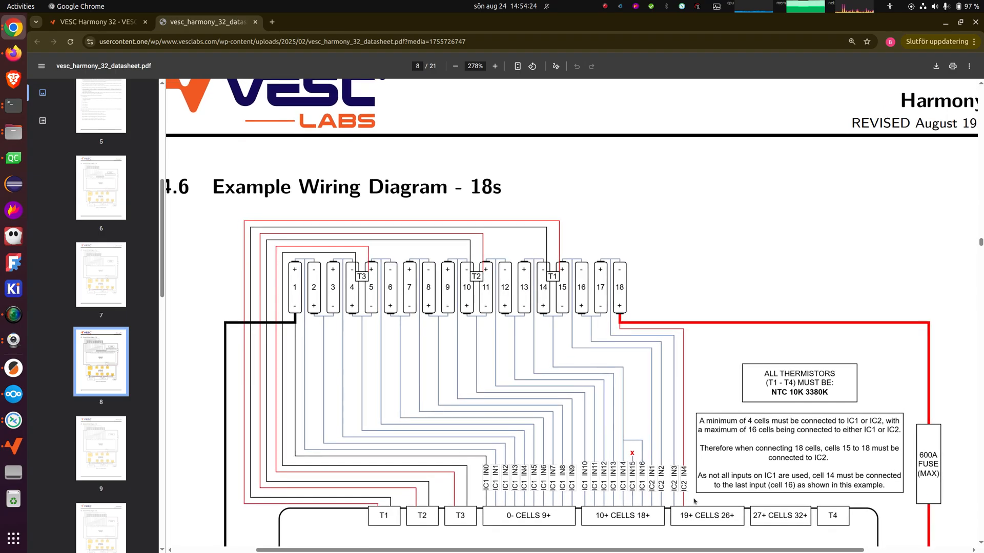
pyautogui.scroll(-3)
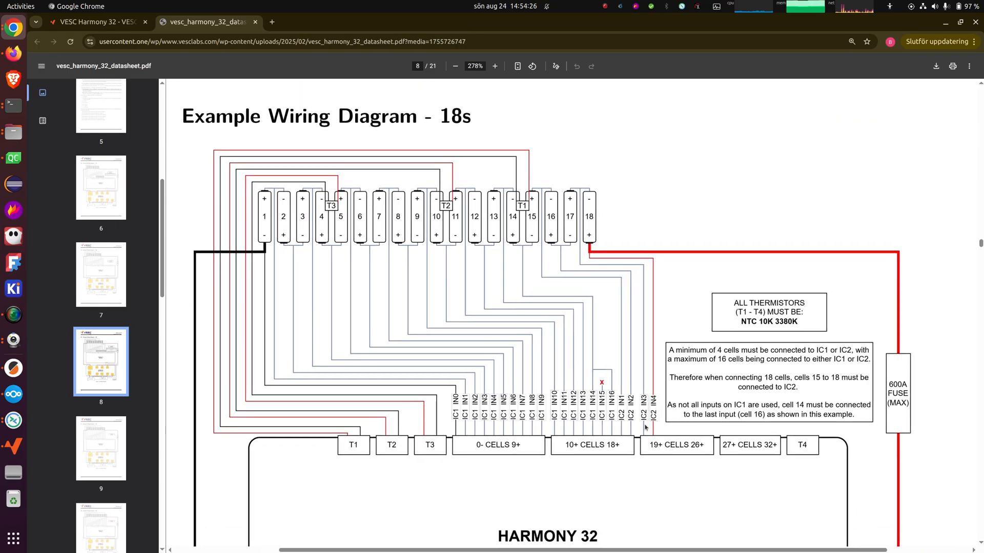
pyautogui.moveTo(655, 450)
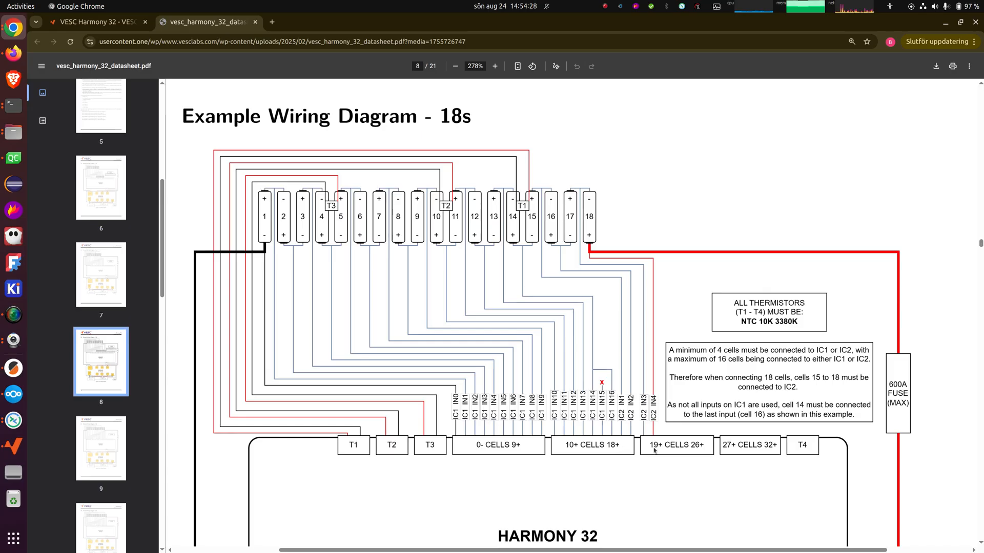
pyautogui.moveTo(446, 467)
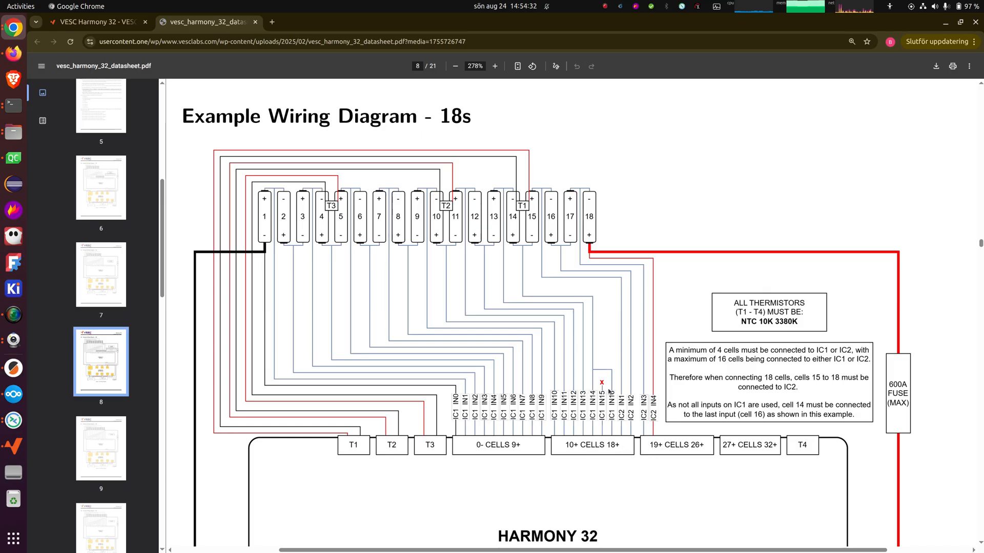
# Zoom in on the IC1 and IC2 cell inputs, then zoom out toward the 22s diagram
pyautogui.click(494, 67)
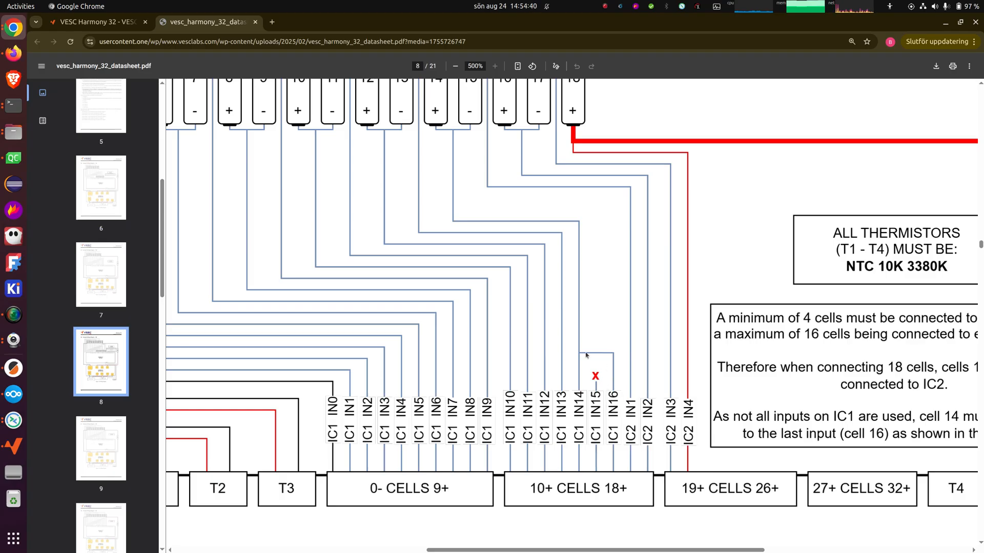
pyautogui.moveTo(583, 359)
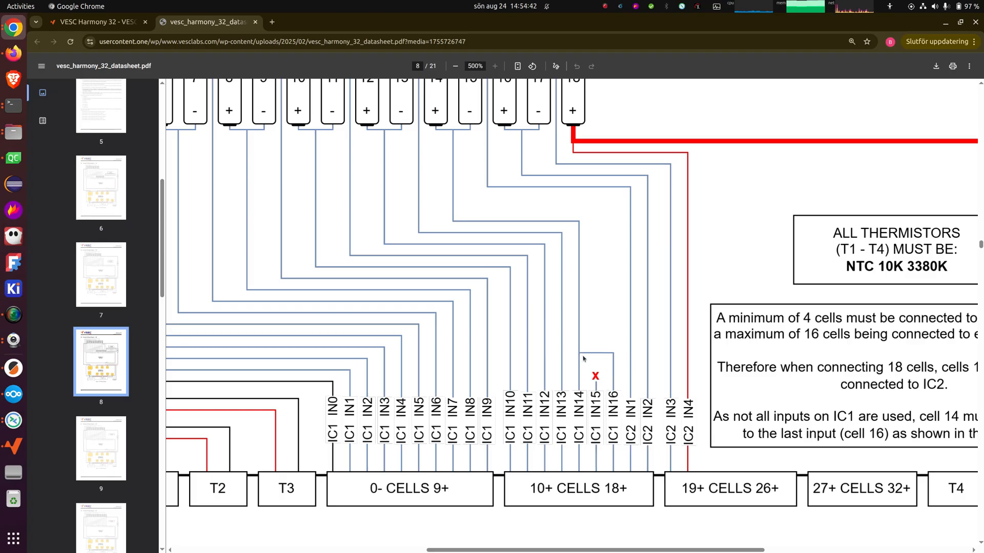
pyautogui.click(455, 66)
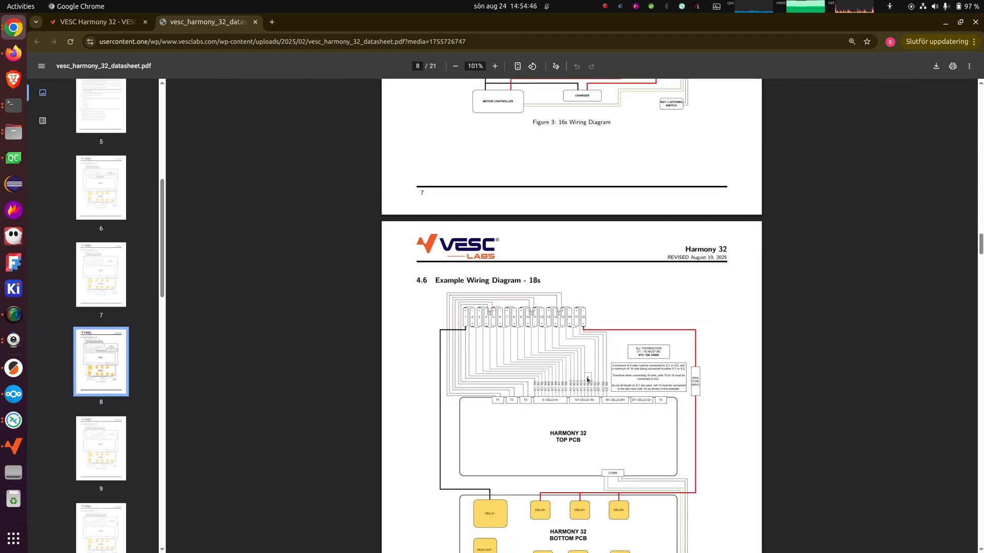
pyautogui.scroll(-3)
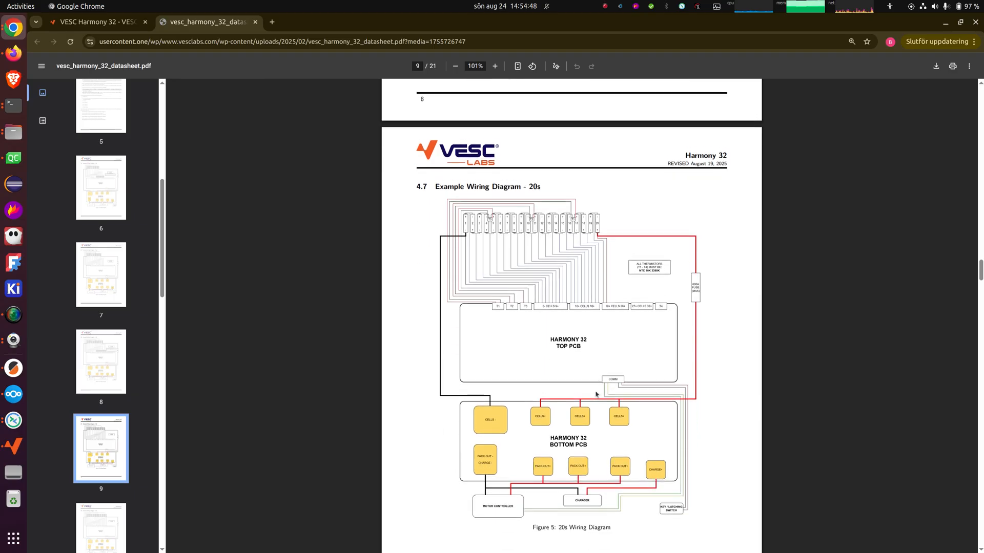
pyautogui.scroll(-3)
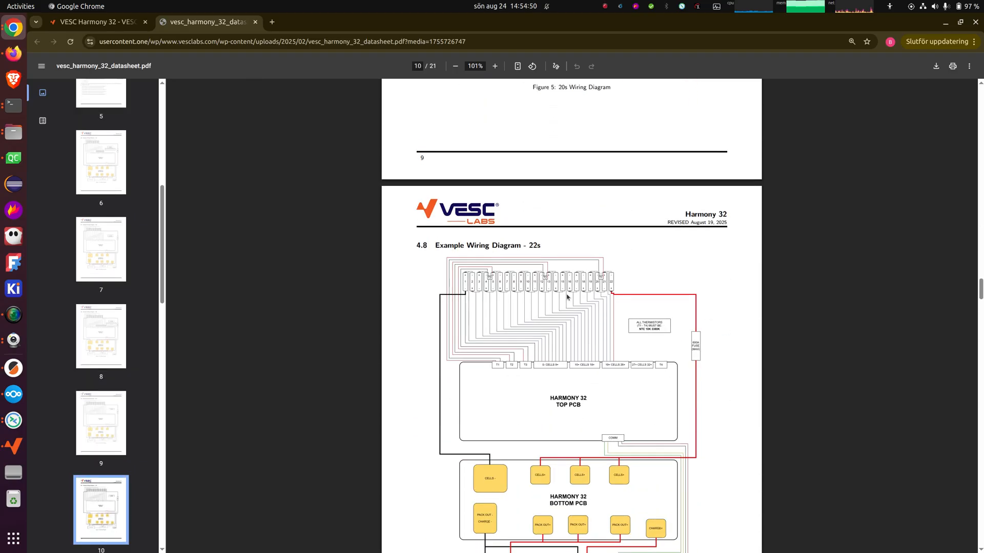
pyautogui.moveTo(561, 308)
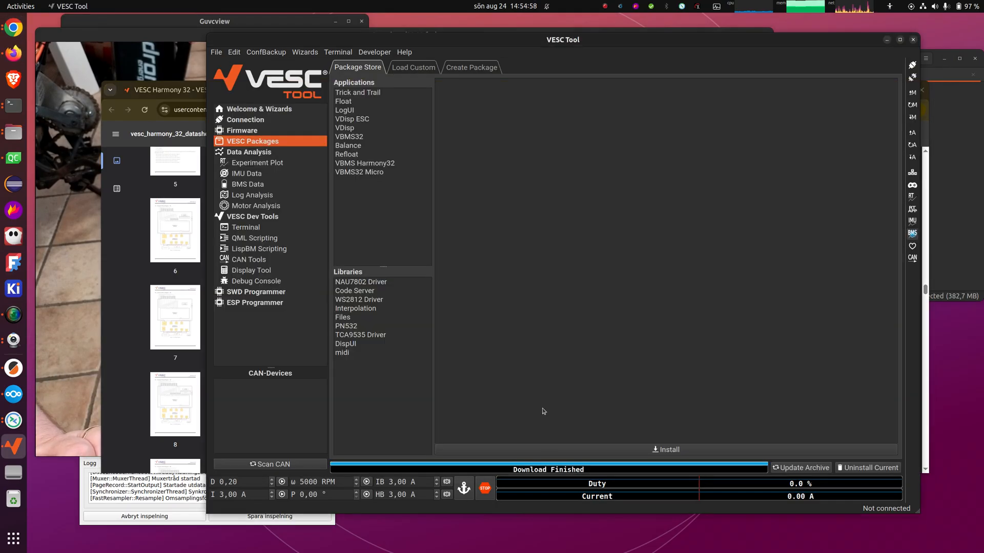
pyautogui.moveTo(567, 305)
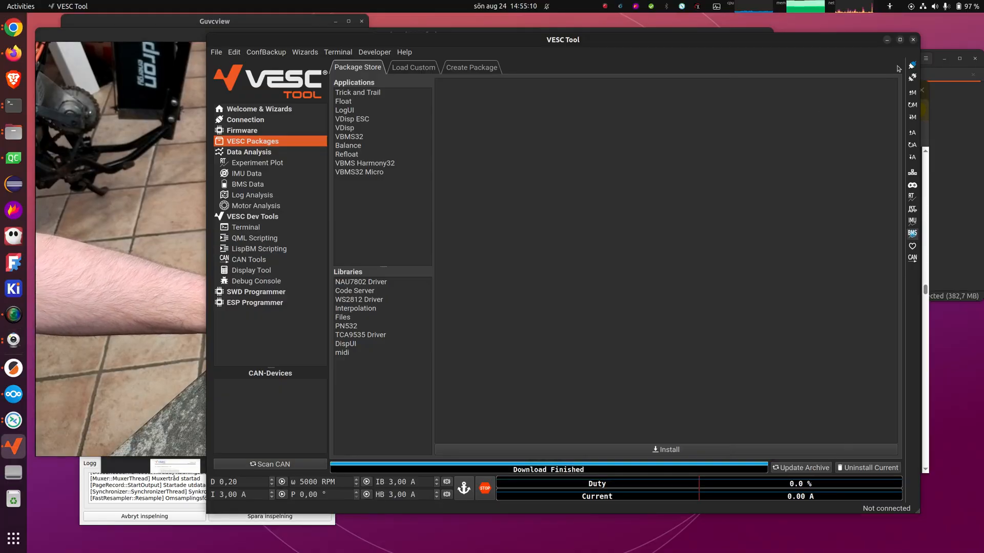
# Reconnect over serial to the VBMS32 Harmony and open the VESC BMS configuration page
pyautogui.click(665, 450)
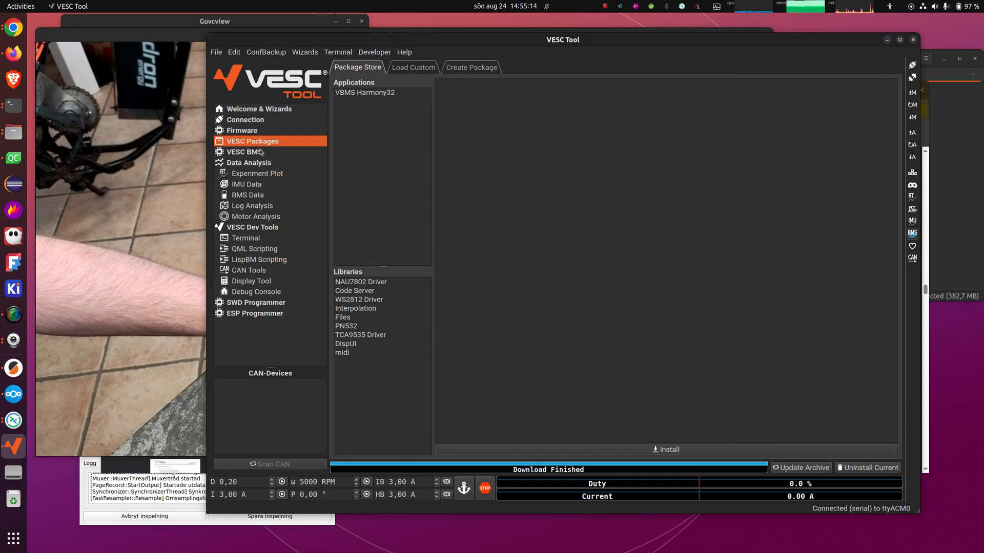
pyautogui.click(245, 152)
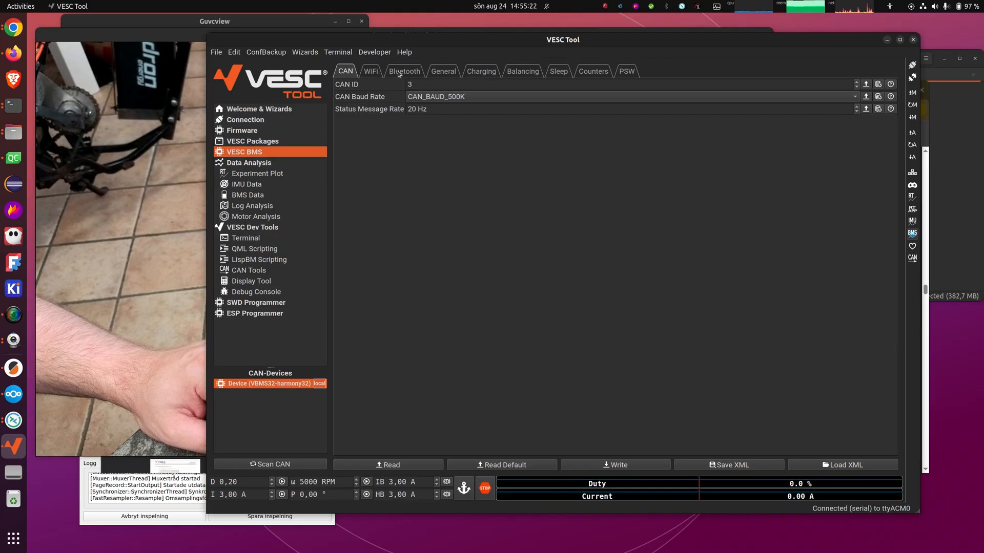
# Look through the General, Balancing and Charging tabs, ending on General with 16 cells per IC
pyautogui.click(443, 71)
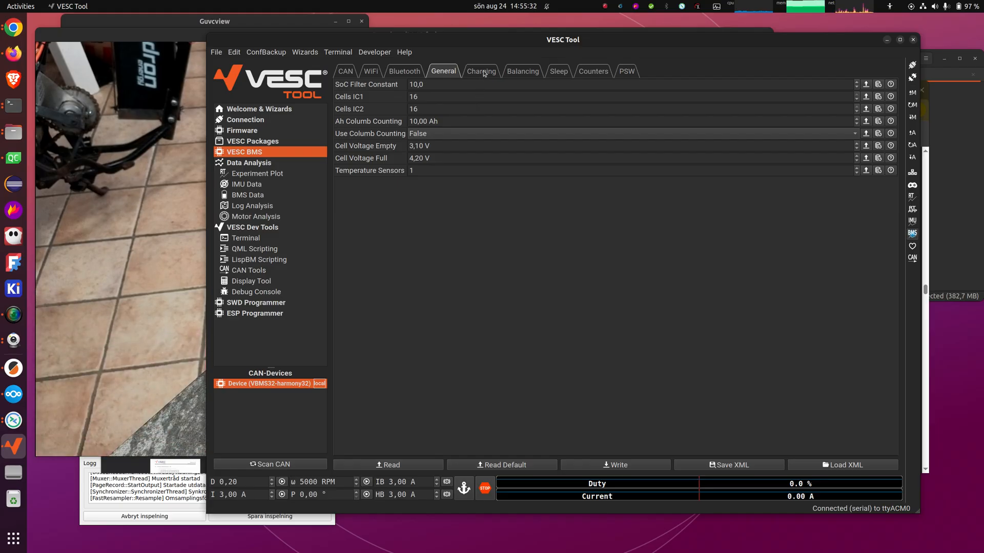
pyautogui.click(522, 71)
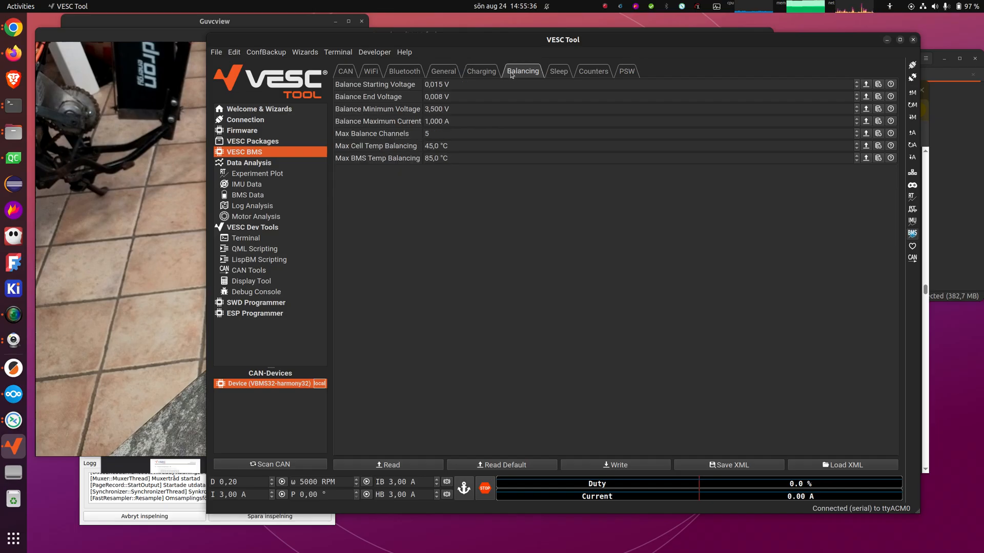
pyautogui.click(443, 71)
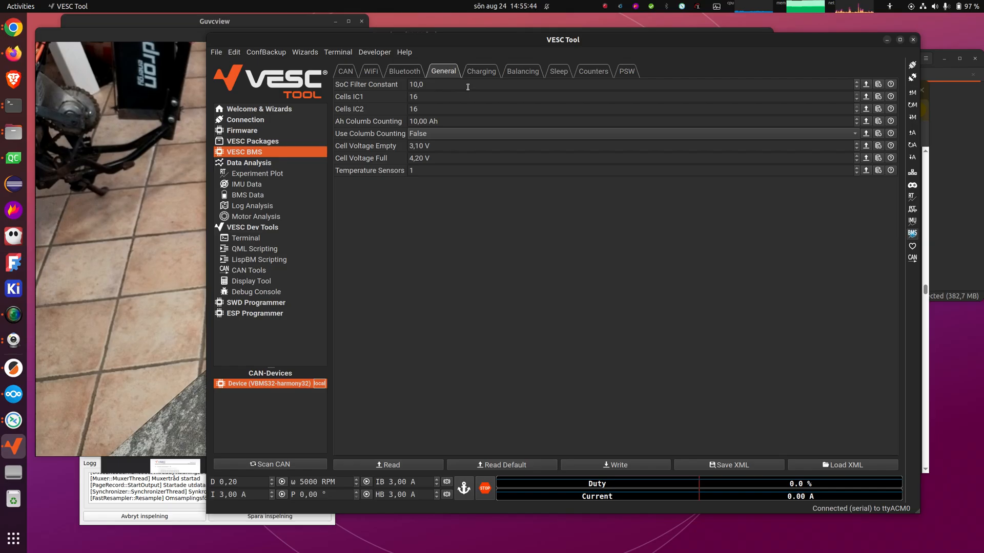
pyautogui.click(481, 70)
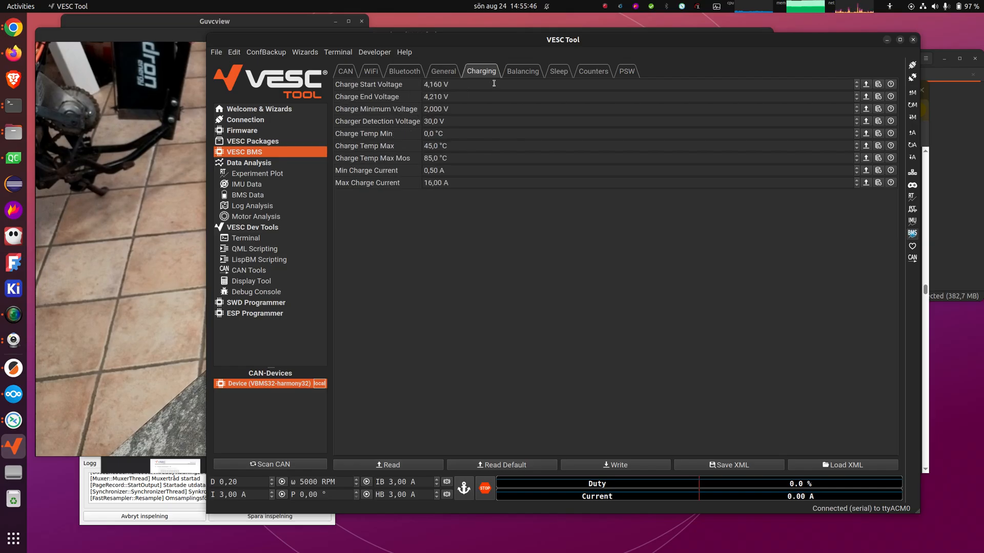
pyautogui.moveTo(525, 123)
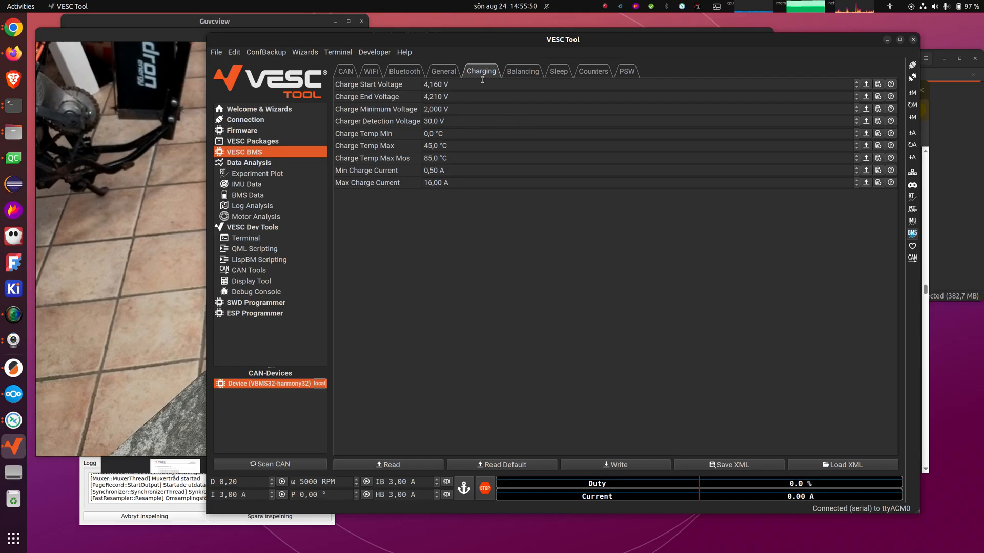
pyautogui.click(442, 70)
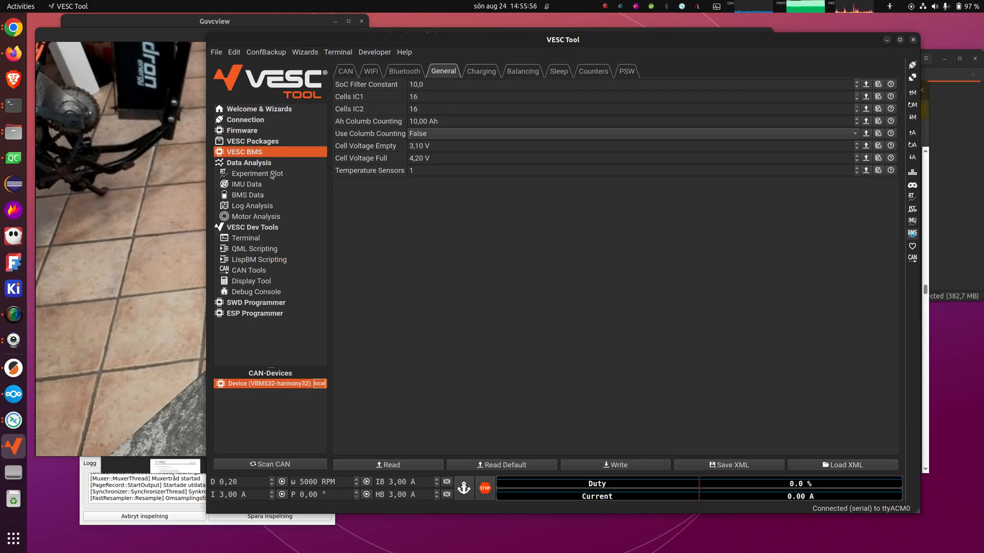
pyautogui.moveTo(404, 275)
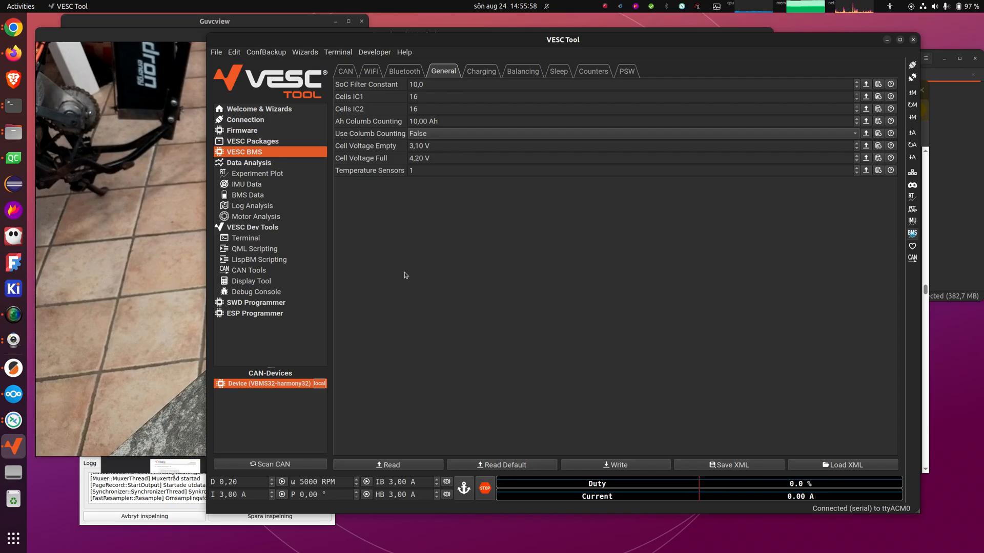
pyautogui.moveTo(556, 196)
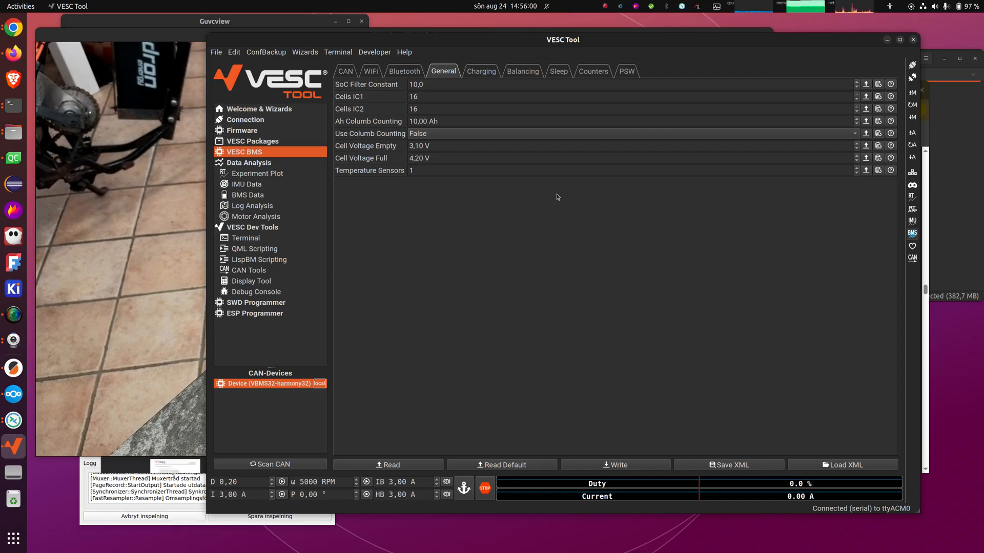
pyautogui.moveTo(427, 100)
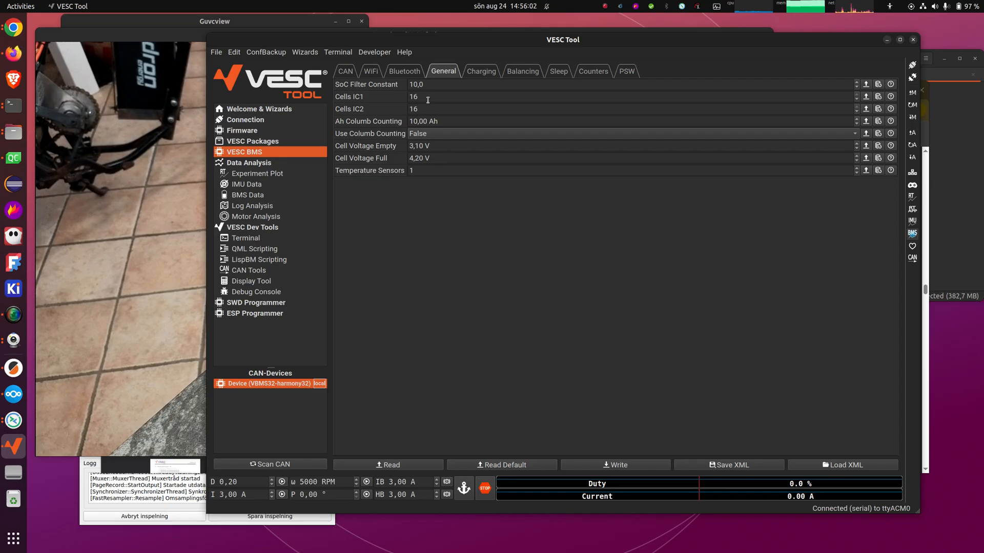
pyautogui.moveTo(395, 108)
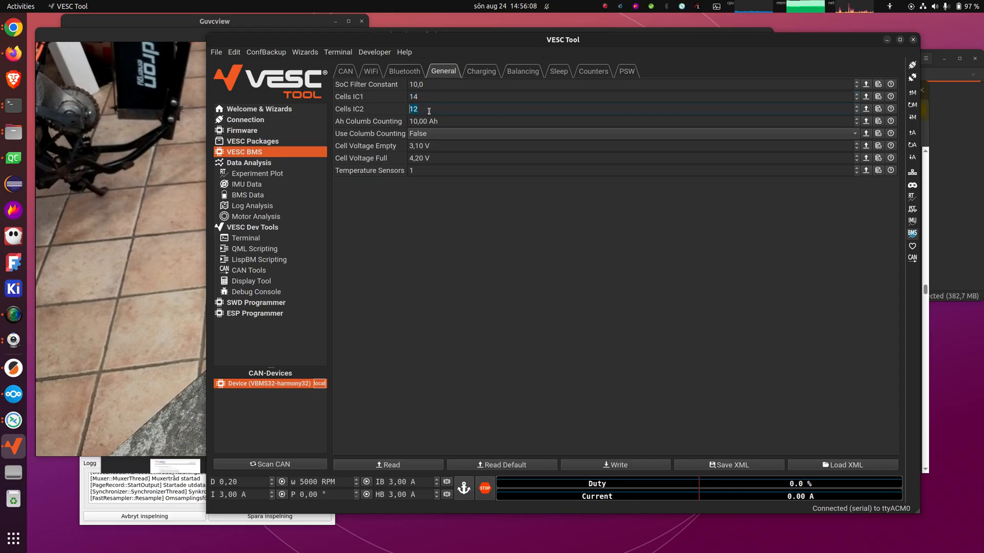
# Set Cells IC1 to 14, Cells IC2 to 4 and Ah Columb Counting to 10 Ah
pyautogui.write('3')
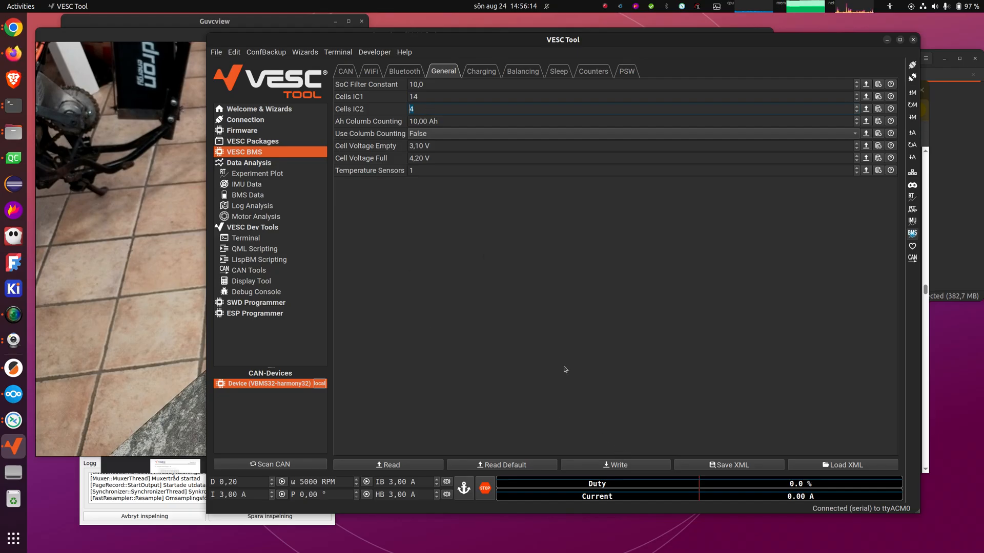
pyautogui.moveTo(395, 135)
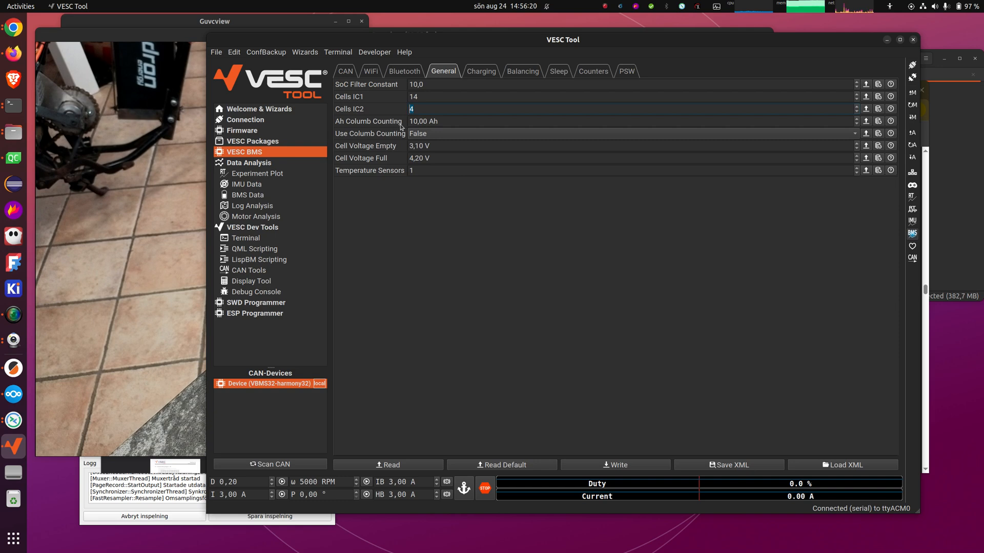
pyautogui.click(427, 121)
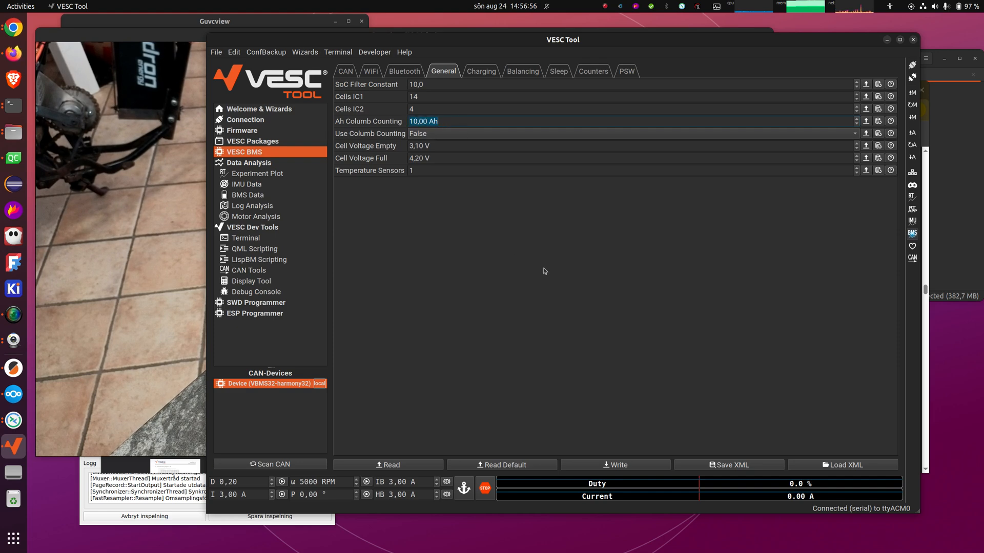
pyautogui.moveTo(525, 203)
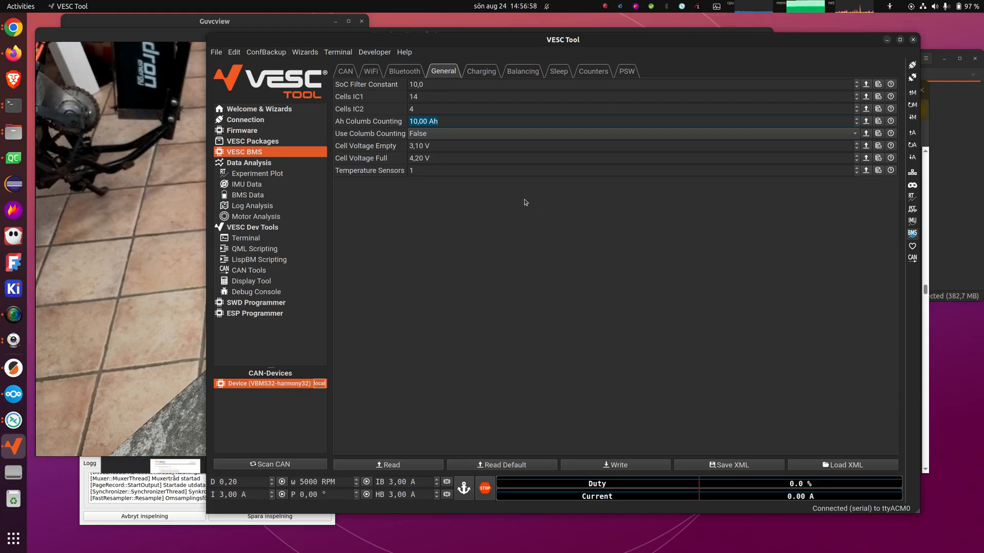
# Change the Temperature Sensors field from 1 to 0
pyautogui.click(417, 170)
pyautogui.write('0')
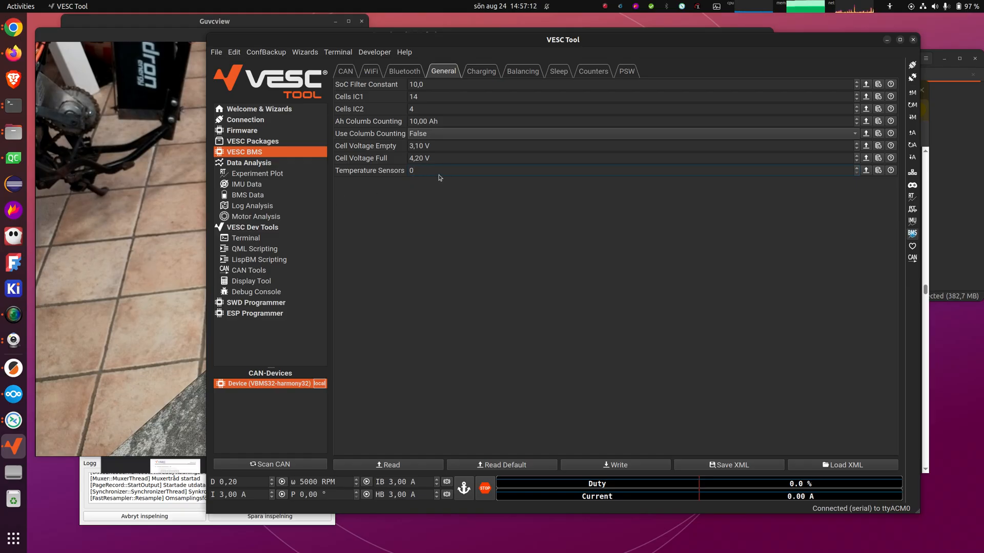
pyautogui.moveTo(495, 79)
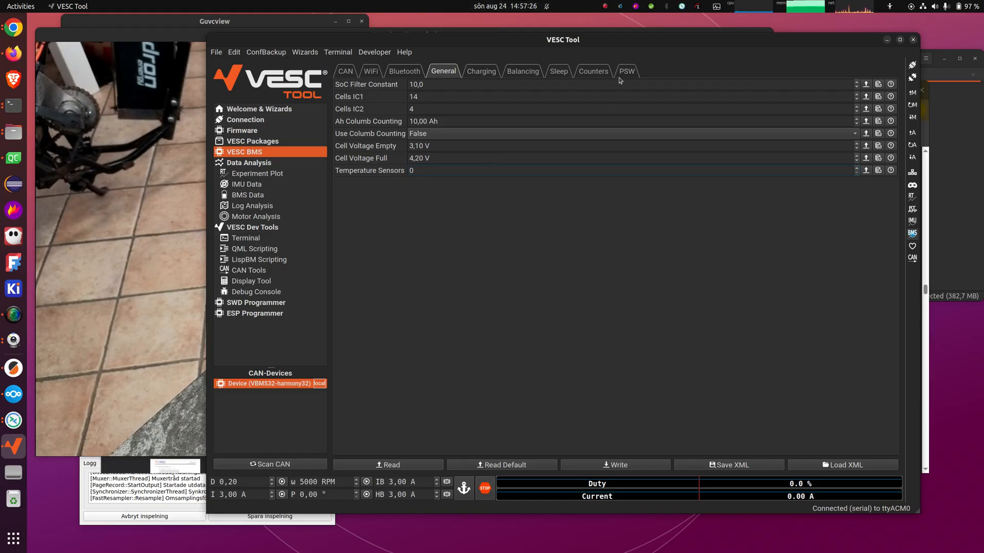
# Show the PSW tab and keep the Shortcircuit Protection Threshold at 80 mV
pyautogui.click(625, 71)
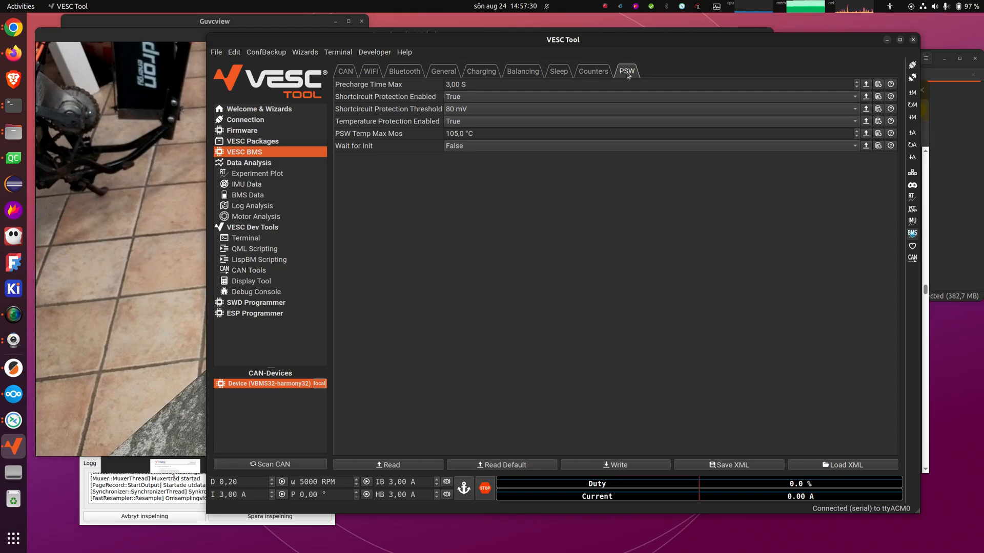
pyautogui.moveTo(506, 111)
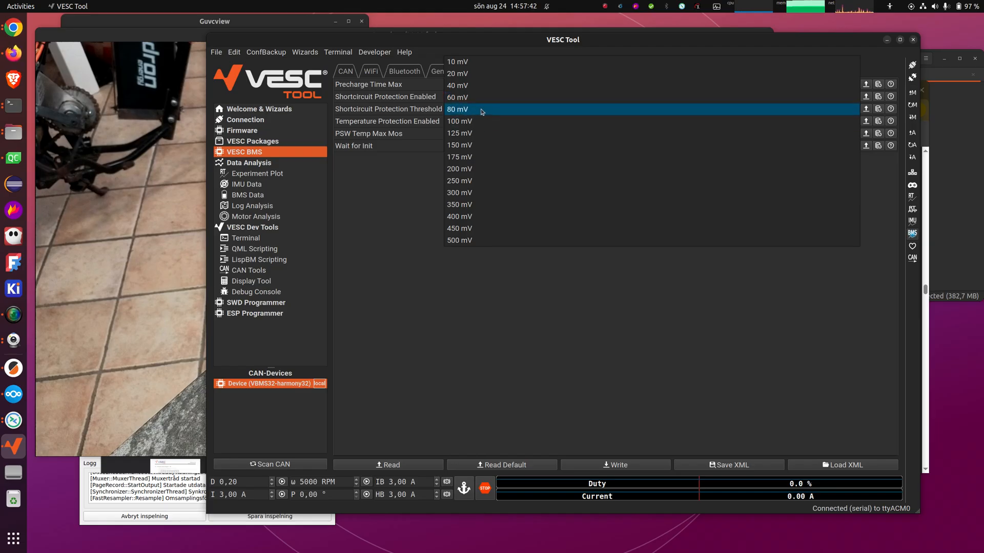
pyautogui.click(458, 109)
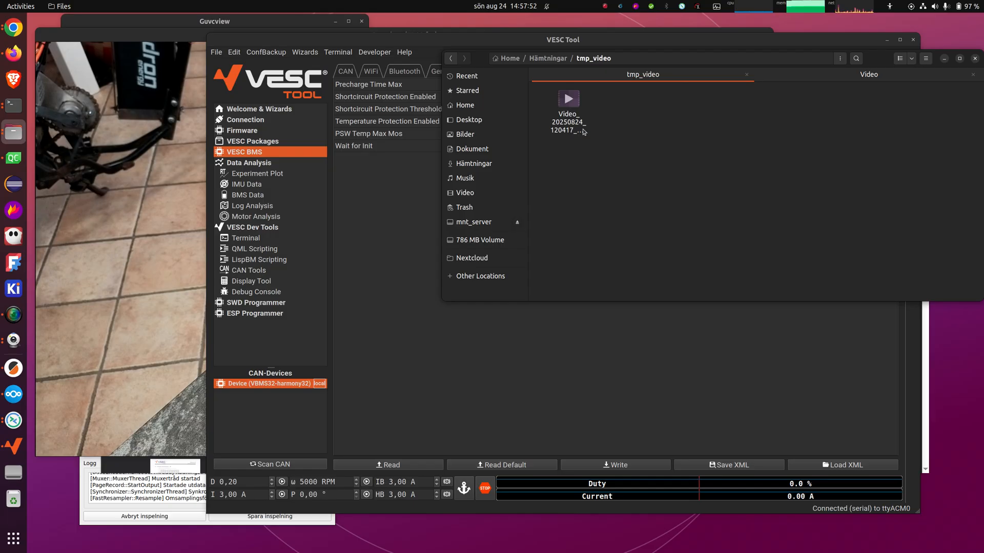
# Play the recorded bike wiring video from the tmp_video folder in mpv
pyautogui.doubleClick(567, 120)
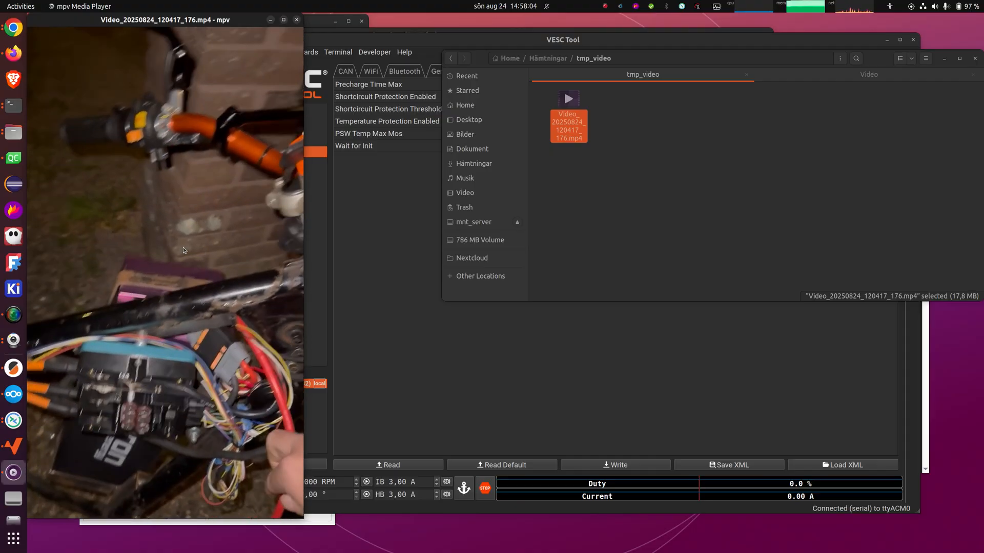
pyautogui.moveTo(198, 334)
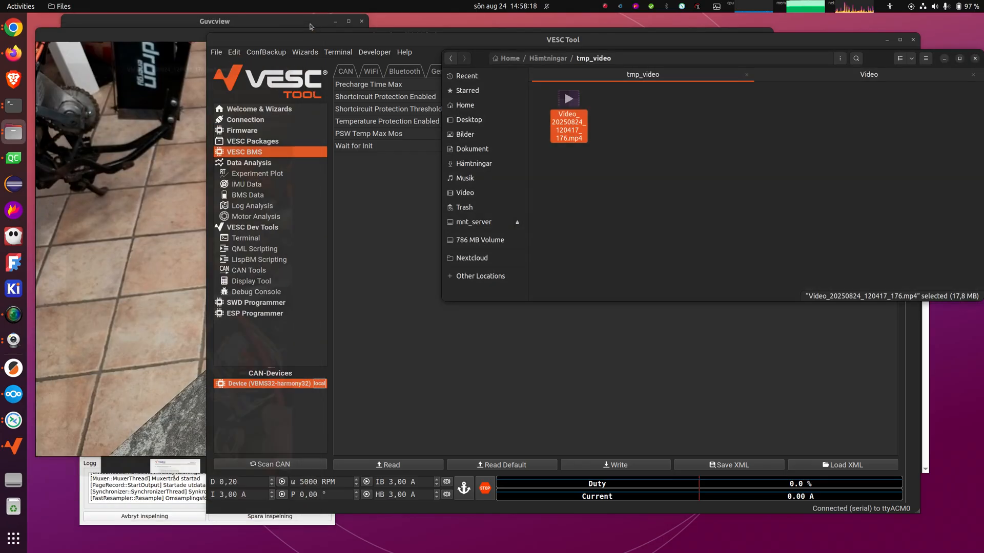
pyautogui.moveTo(405, 203)
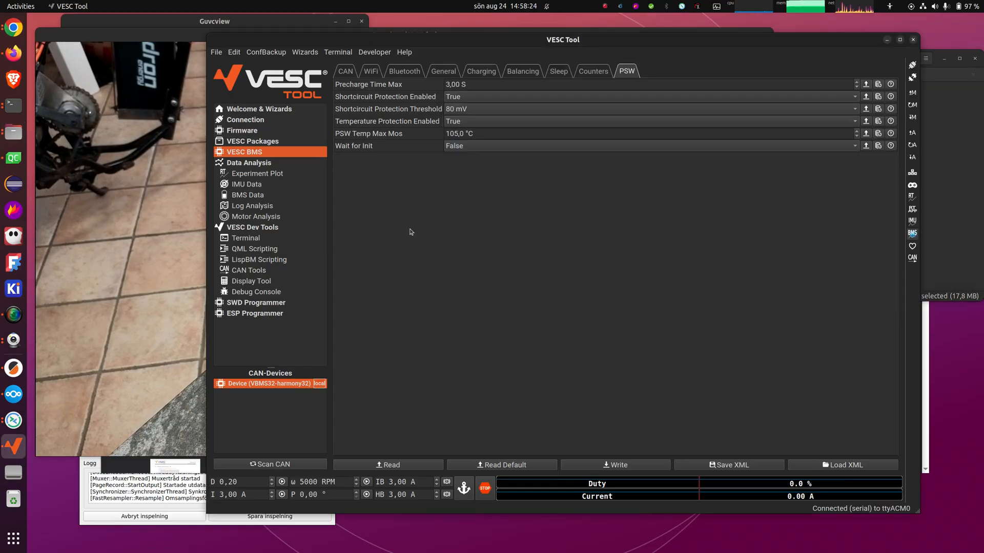
pyautogui.moveTo(39, 394)
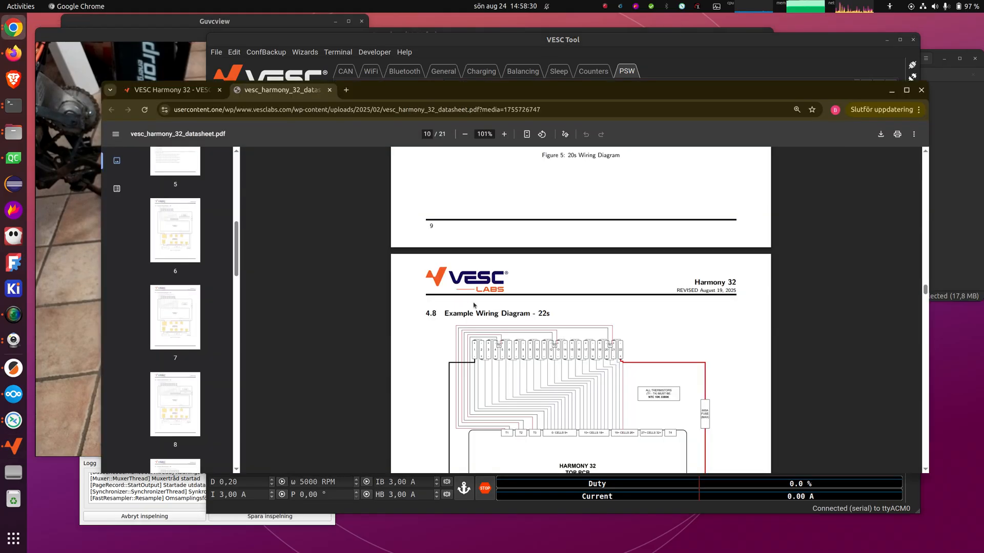
# Scroll the Harmony 32 datasheet up to page 9, Example Wiring Diagram - 20s
pyautogui.scroll(3)
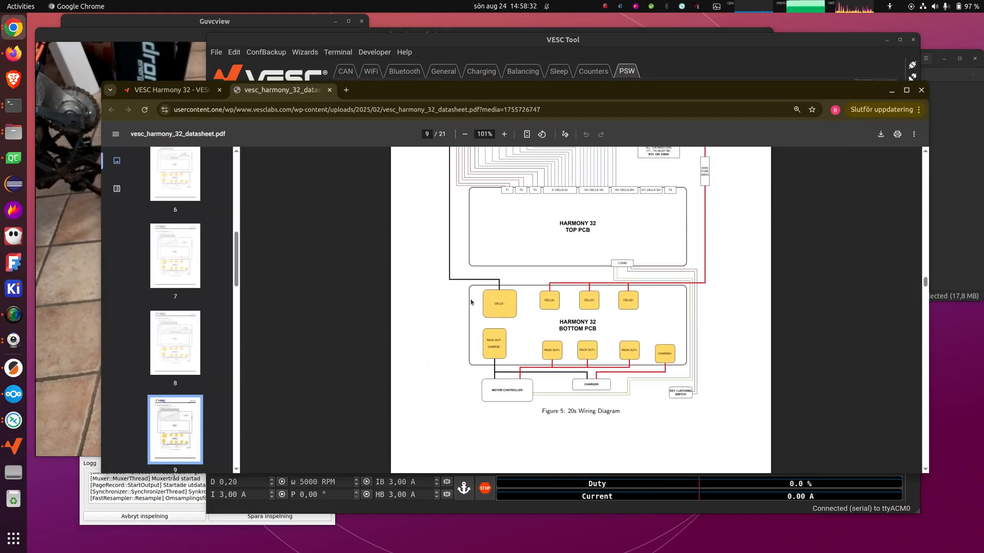
pyautogui.scroll(3)
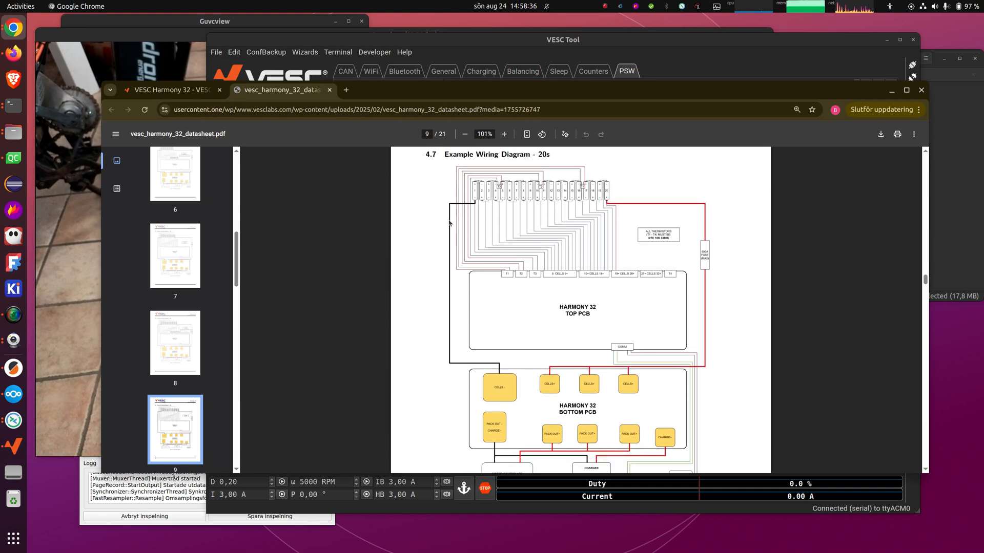
pyautogui.moveTo(618, 184)
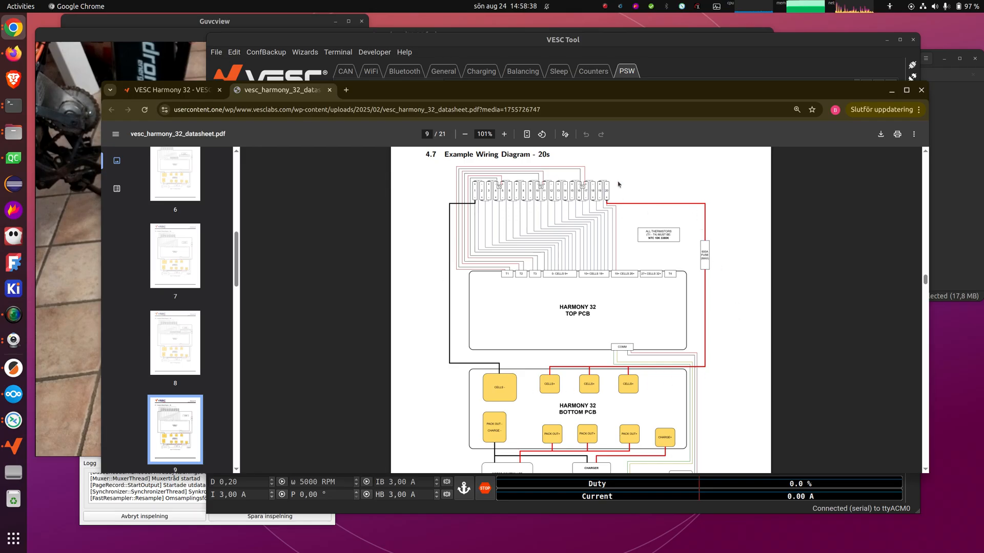
pyautogui.moveTo(539, 397)
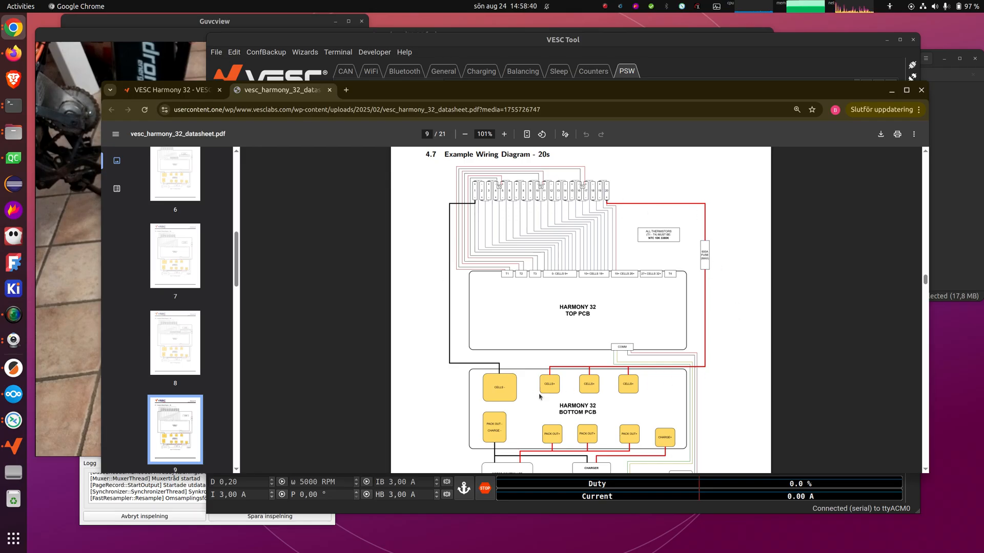
pyautogui.moveTo(486, 241)
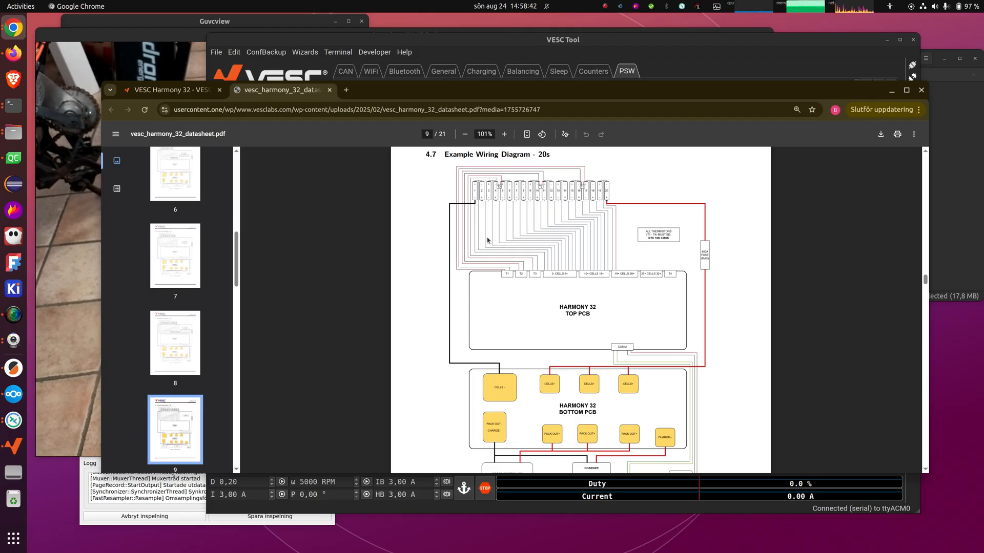
pyautogui.moveTo(615, 292)
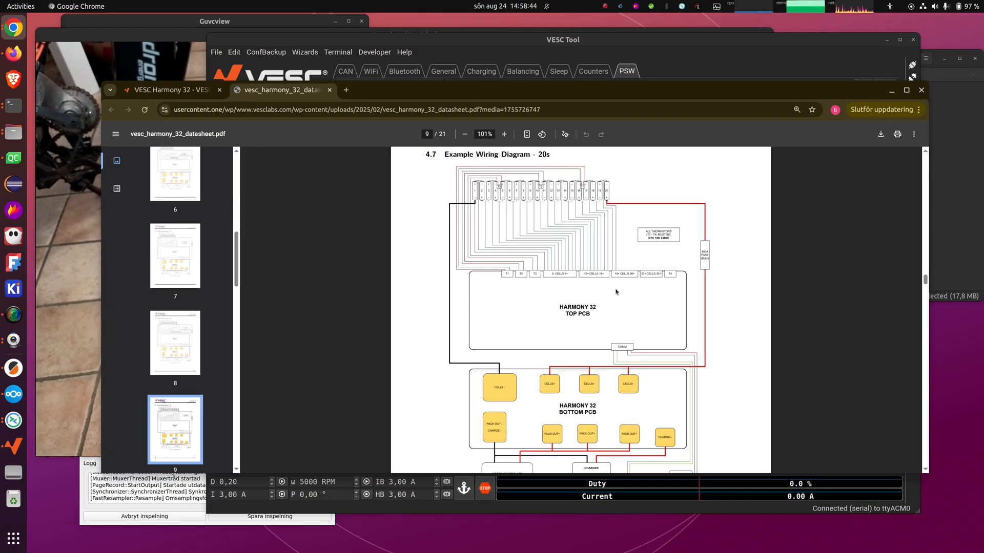
pyautogui.moveTo(538, 300)
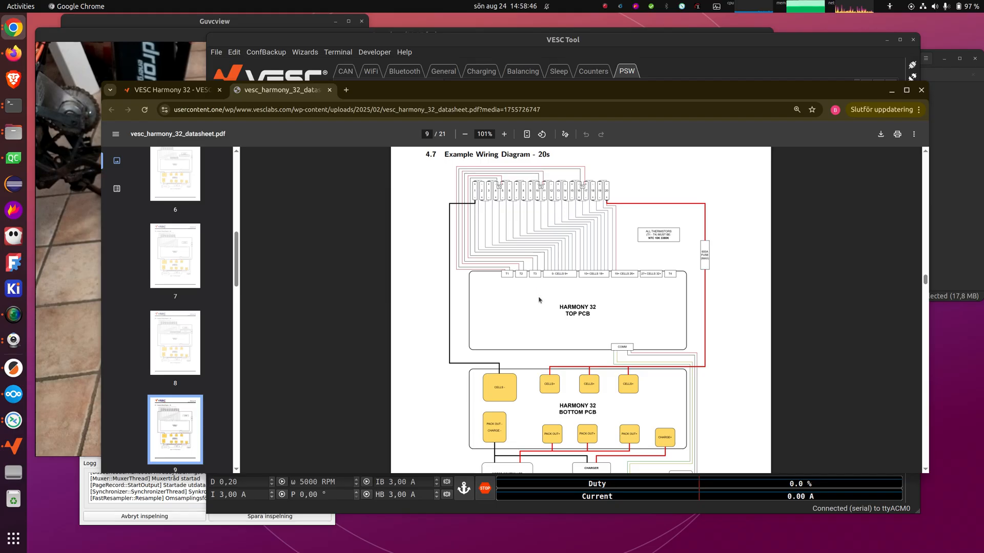
pyautogui.moveTo(601, 407)
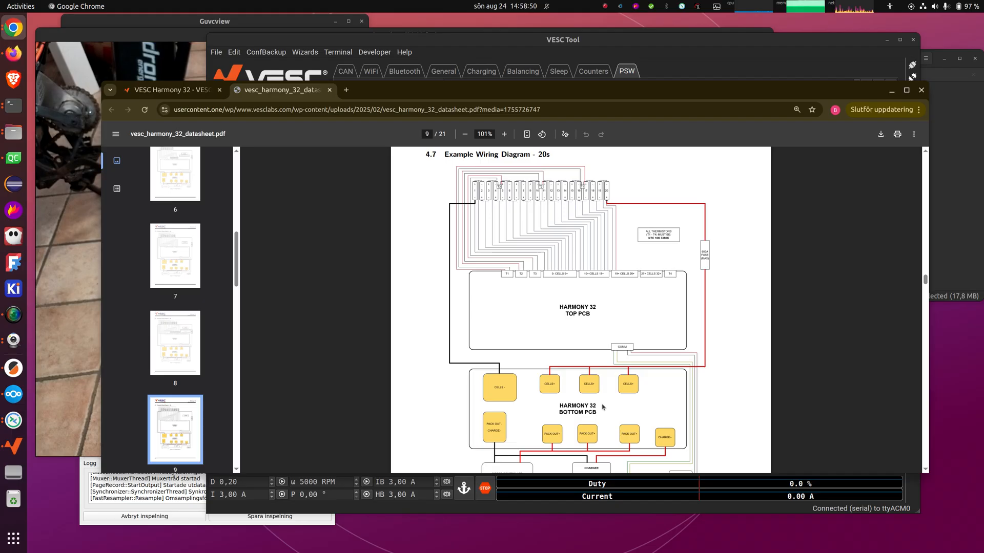
pyautogui.moveTo(562, 399)
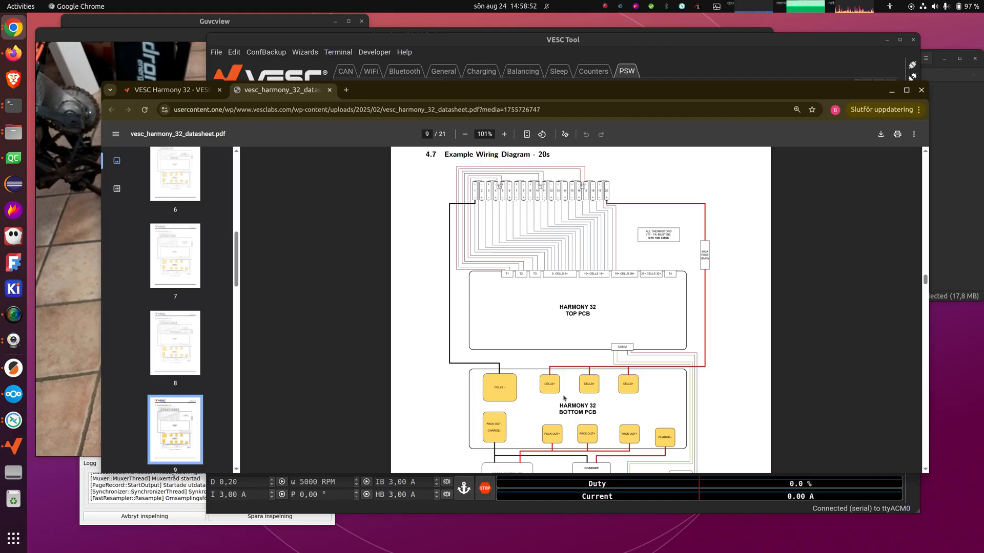
pyautogui.moveTo(549, 399)
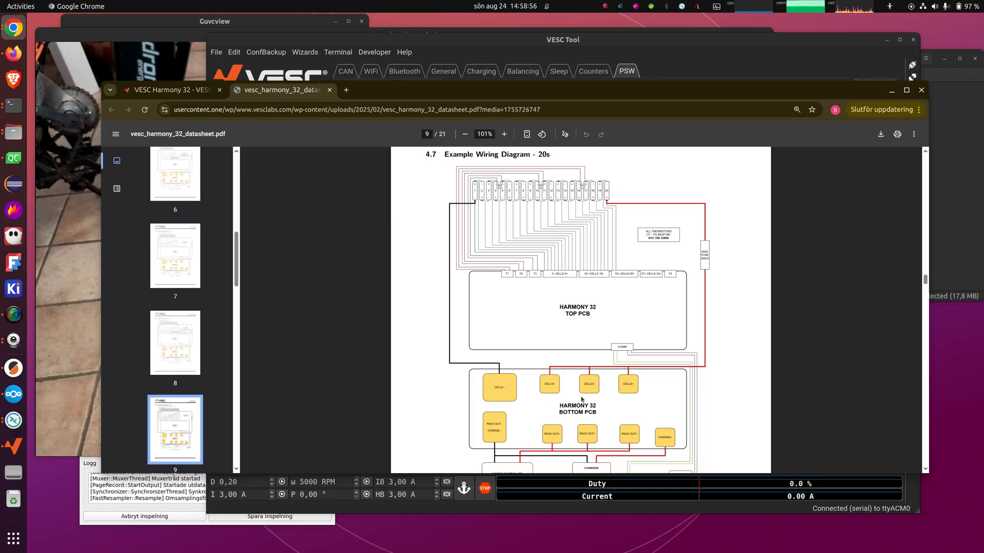
pyautogui.moveTo(516, 284)
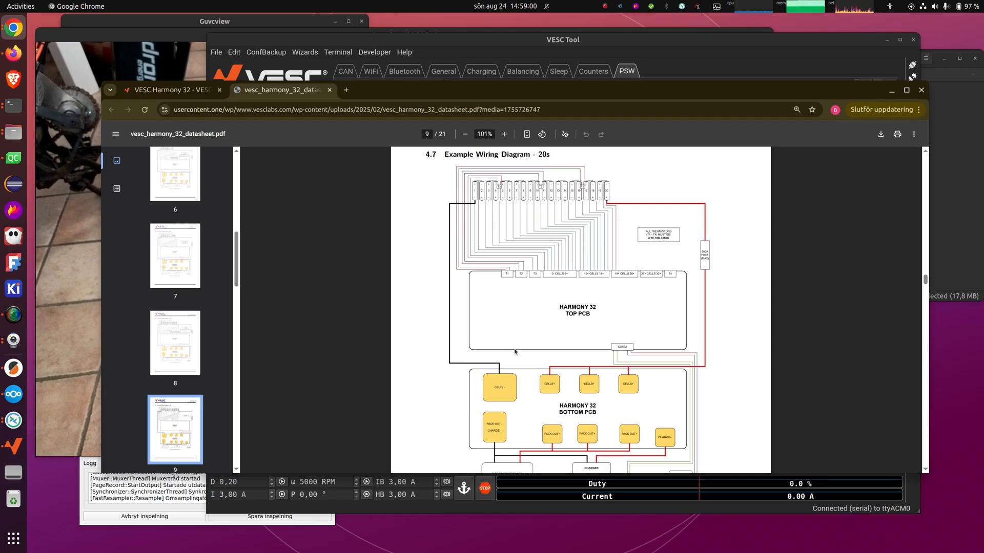
pyautogui.moveTo(612, 279)
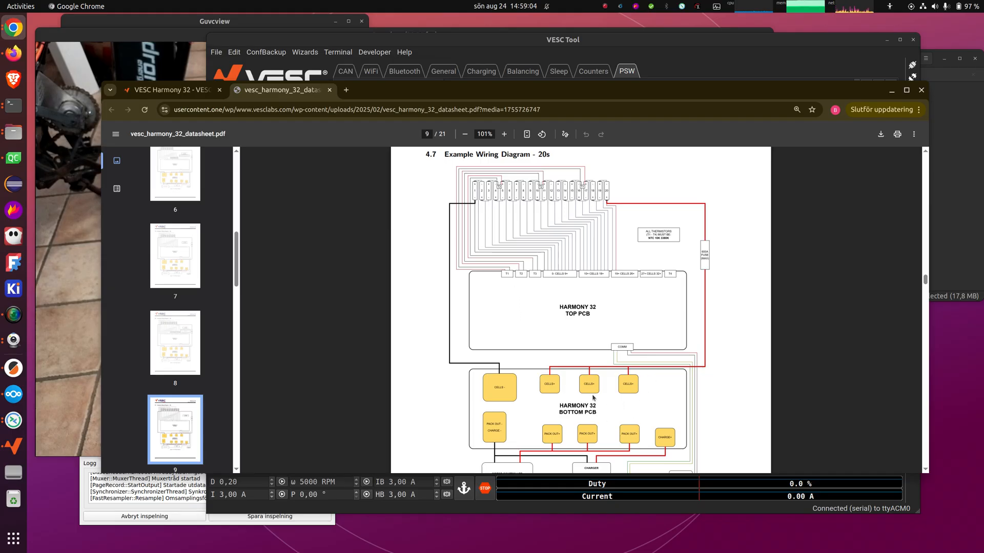
pyautogui.moveTo(548, 324)
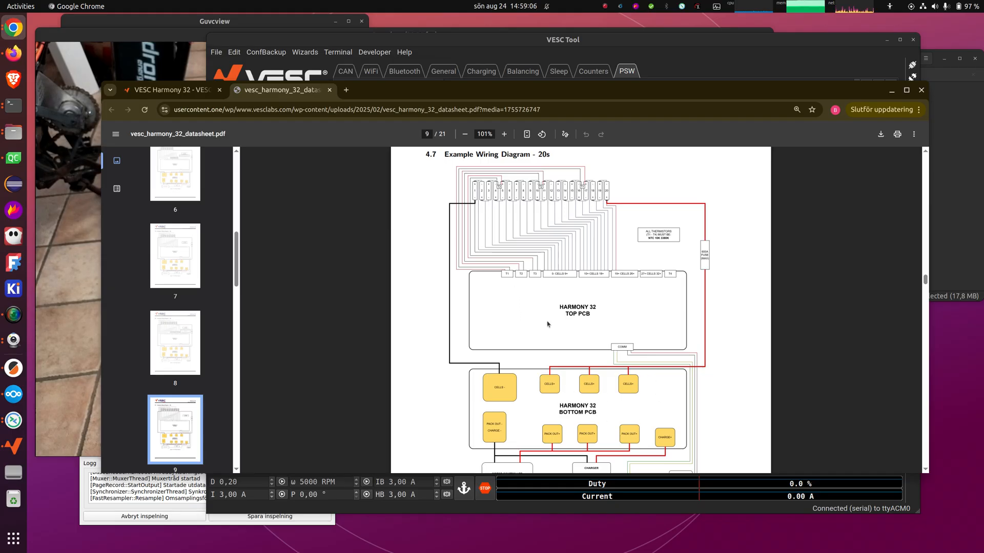
pyautogui.moveTo(552, 326)
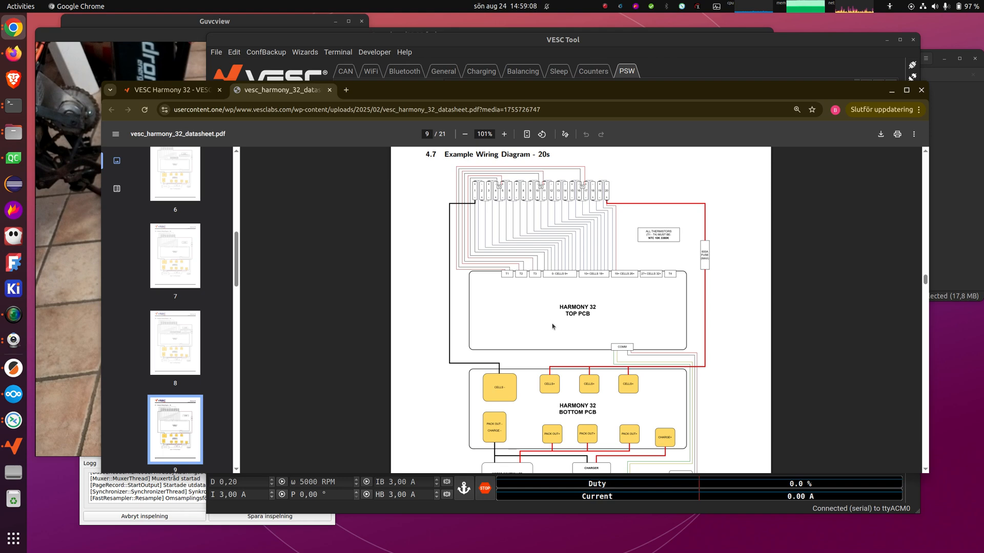
pyautogui.moveTo(545, 323)
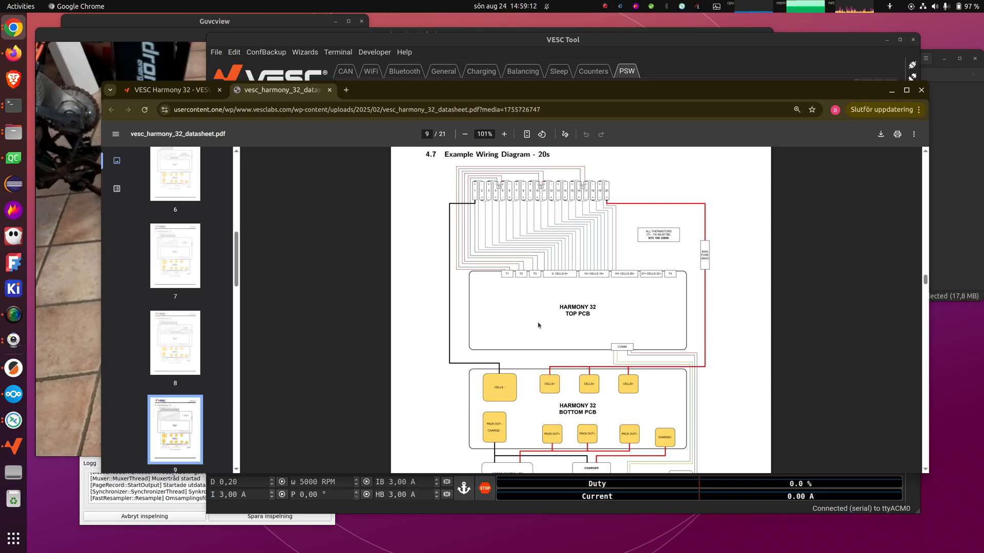
pyautogui.moveTo(568, 343)
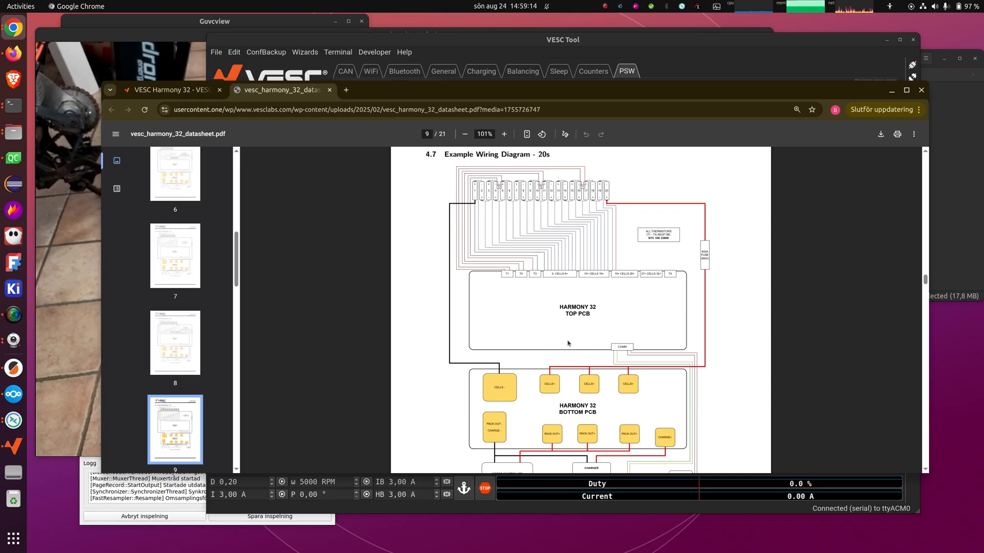
pyautogui.moveTo(573, 337)
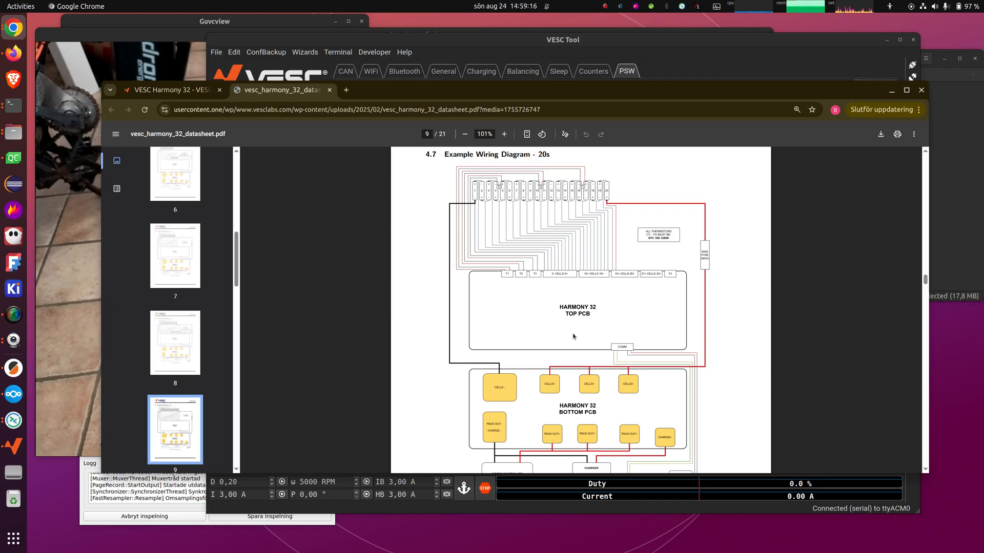
pyautogui.moveTo(544, 299)
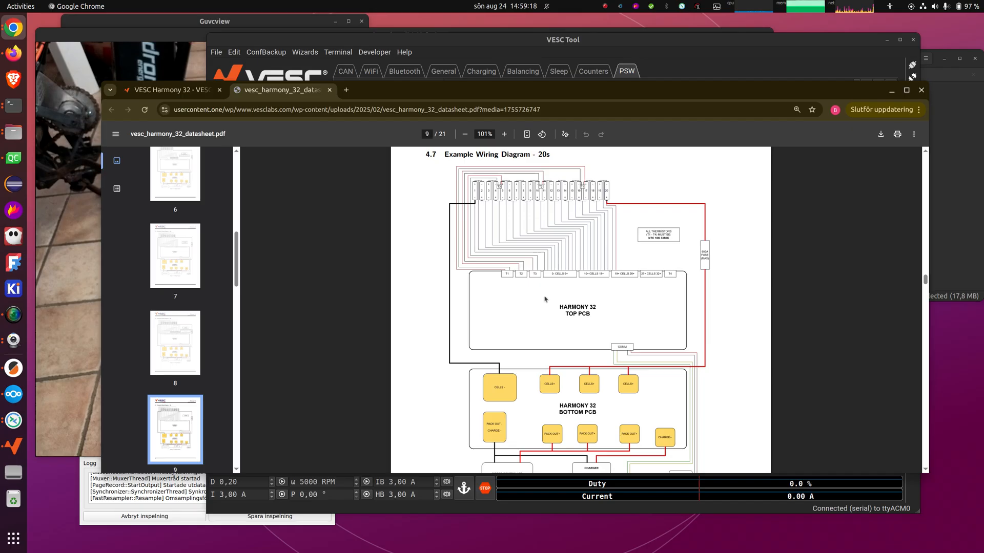
pyautogui.moveTo(546, 254)
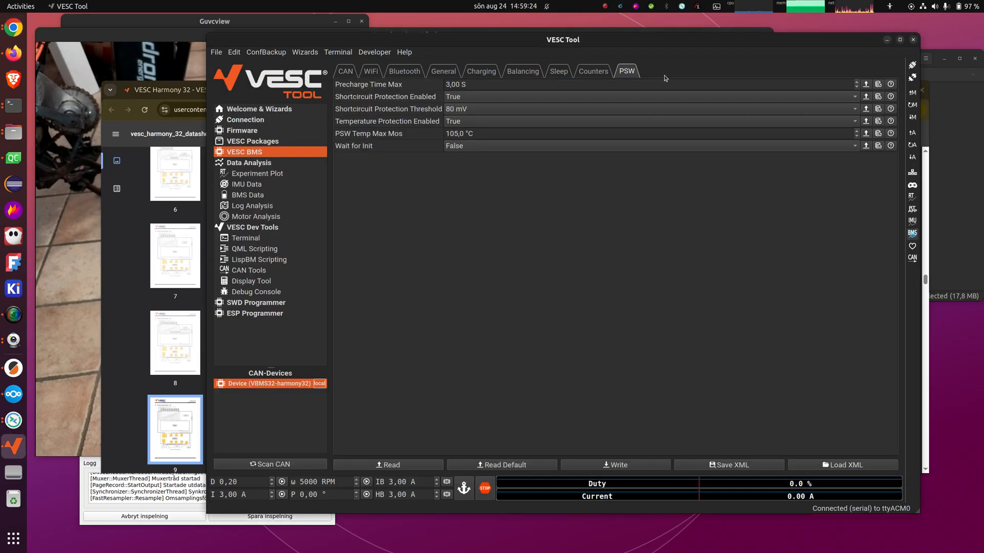
pyautogui.moveTo(456, 117)
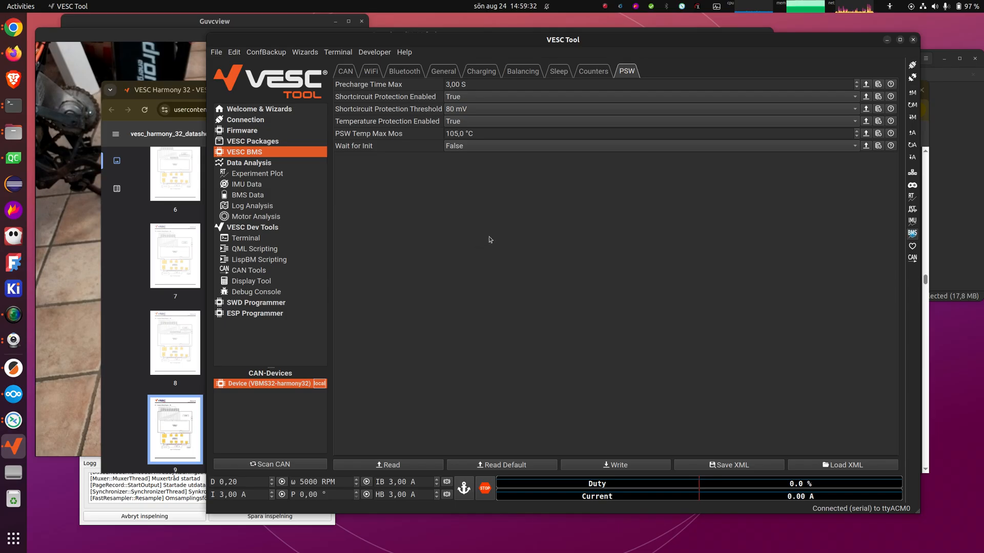
pyautogui.moveTo(514, 231)
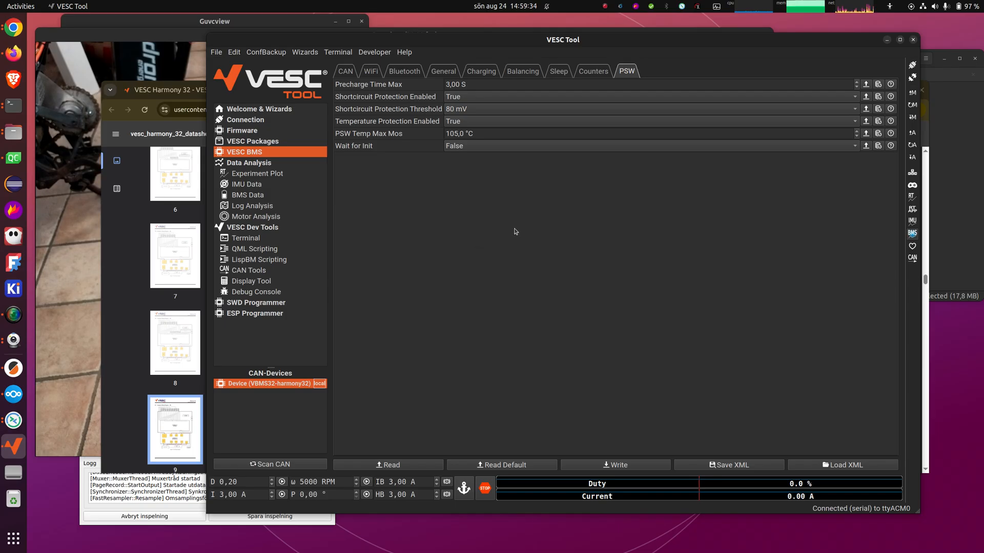
pyautogui.moveTo(542, 163)
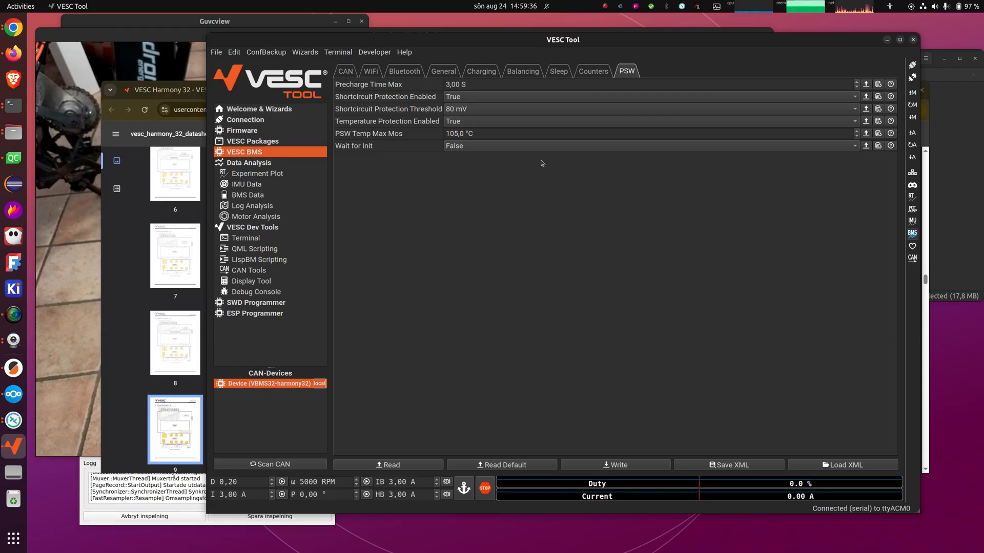
pyautogui.moveTo(498, 108)
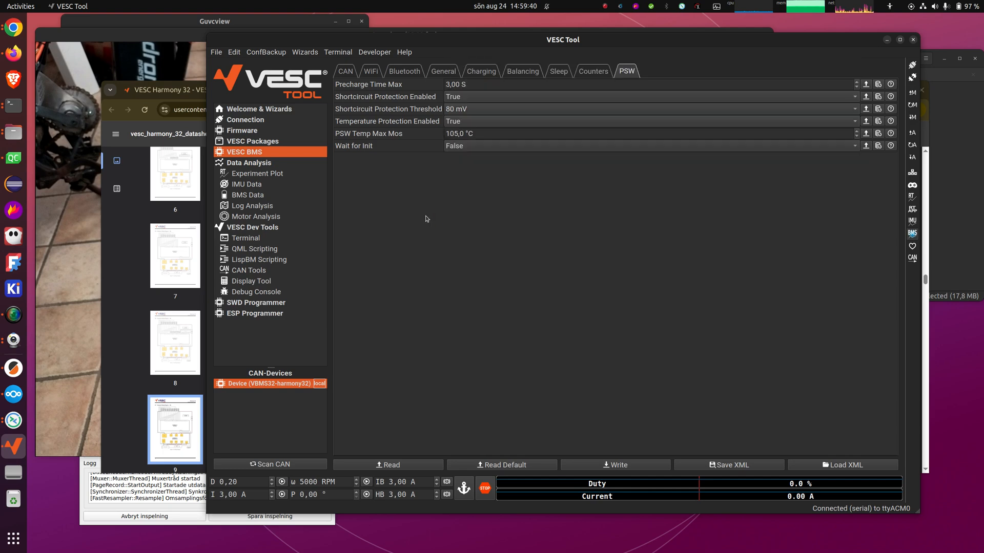
pyautogui.moveTo(499, 216)
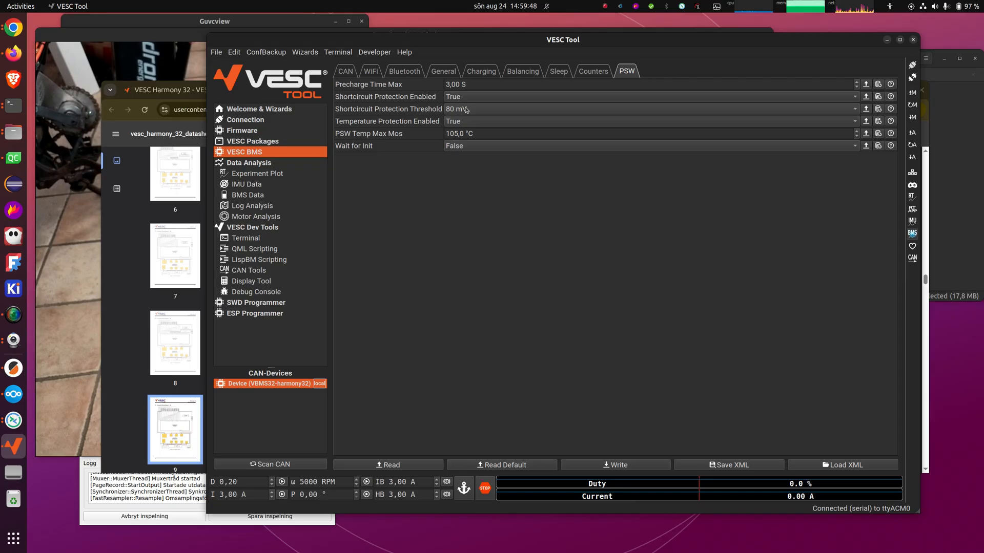
pyautogui.moveTo(473, 264)
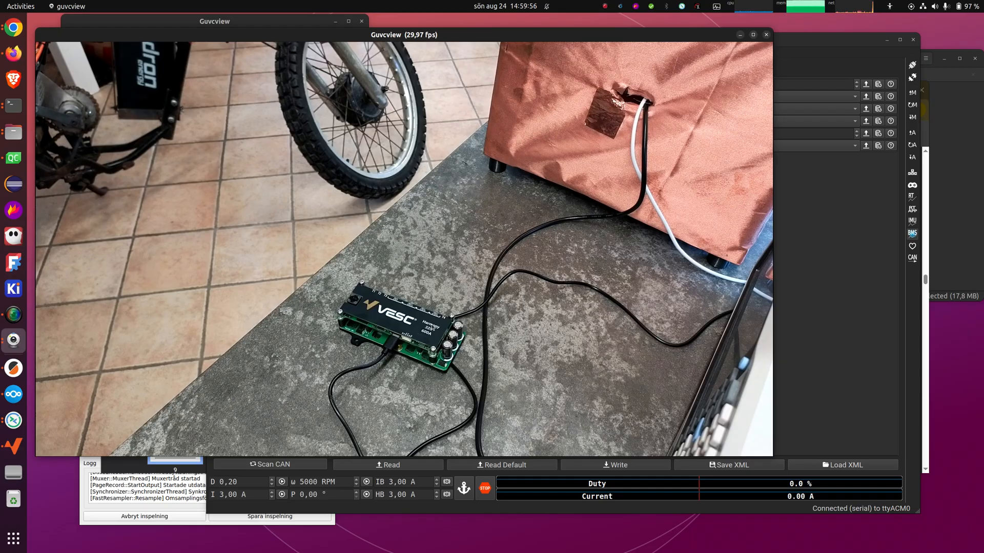
pyautogui.moveTo(65, 423)
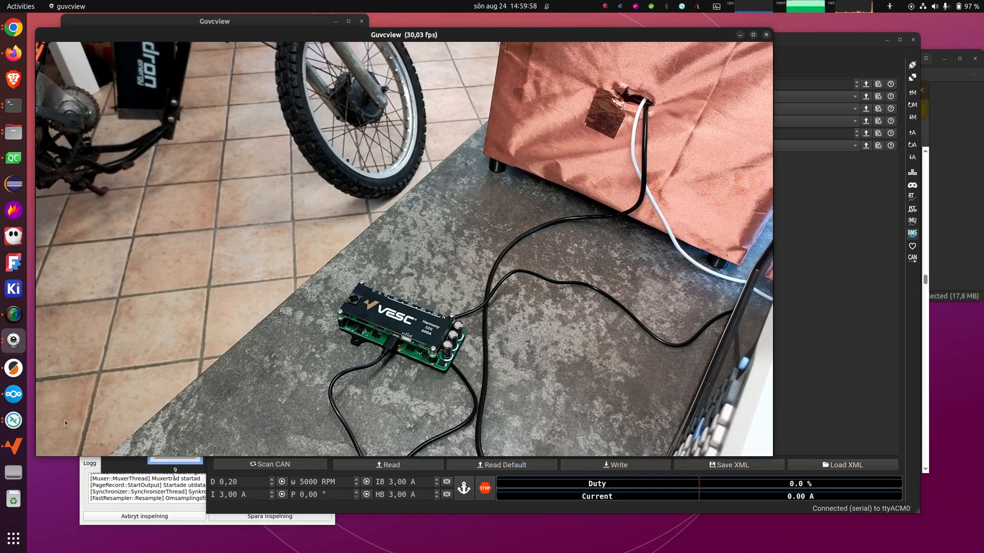
# Bring Chrome forward showing the datasheet's page 9 20s wiring diagram
pyautogui.click(14, 28)
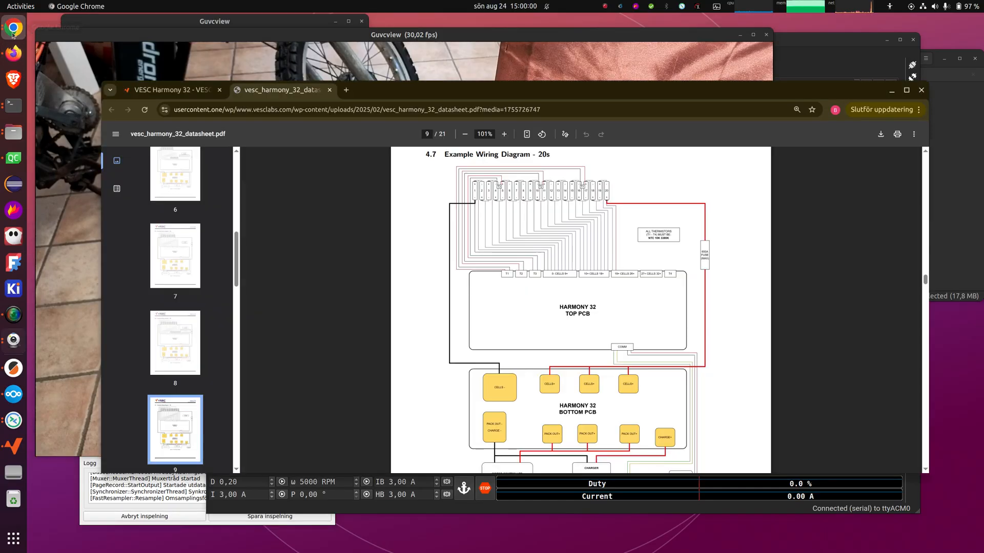
pyautogui.moveTo(442, 340)
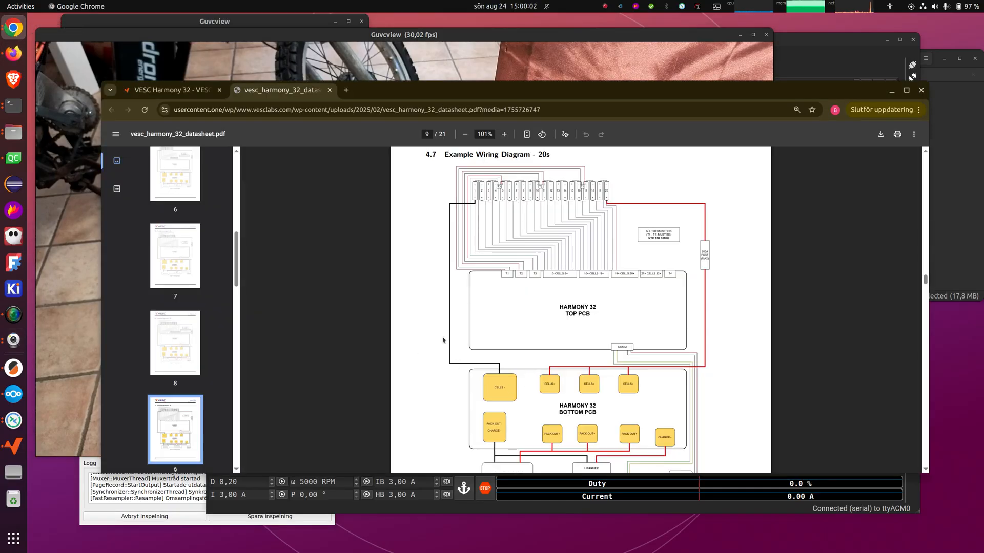
pyautogui.moveTo(719, 334)
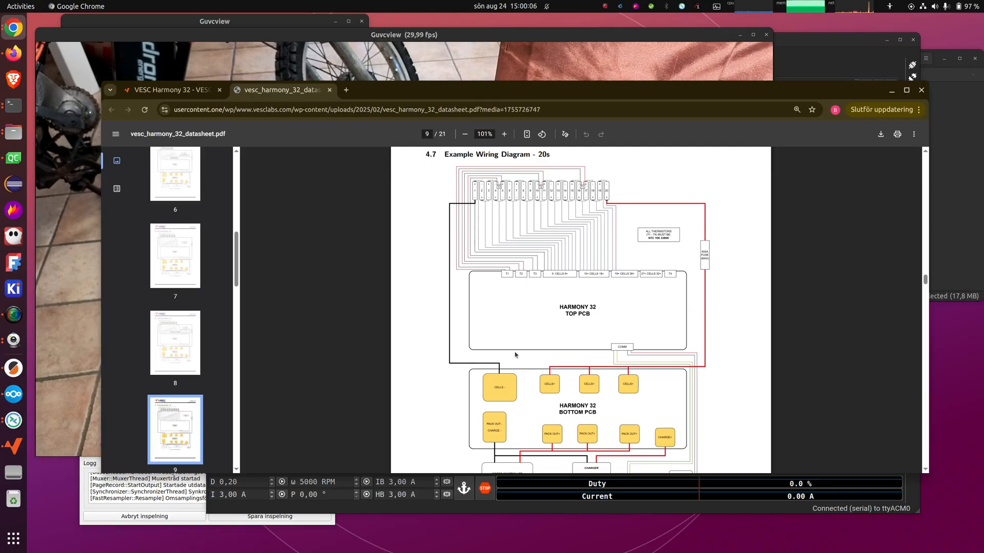
pyautogui.moveTo(638, 358)
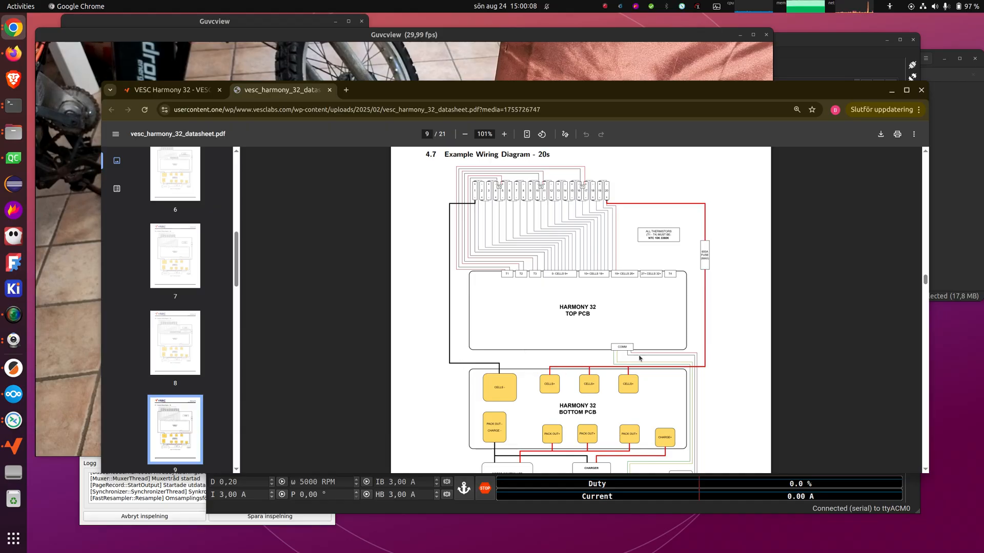
pyautogui.moveTo(571, 273)
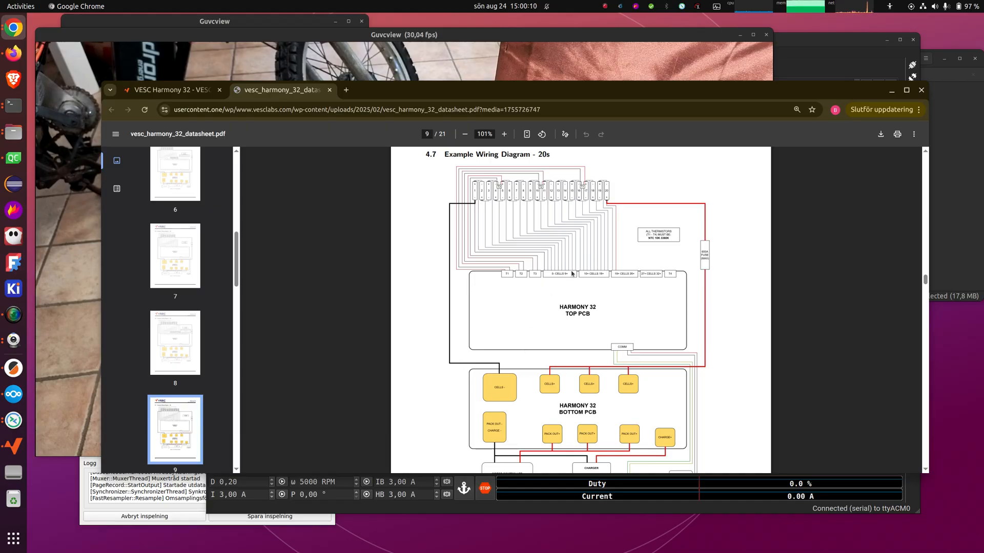
pyautogui.moveTo(592, 279)
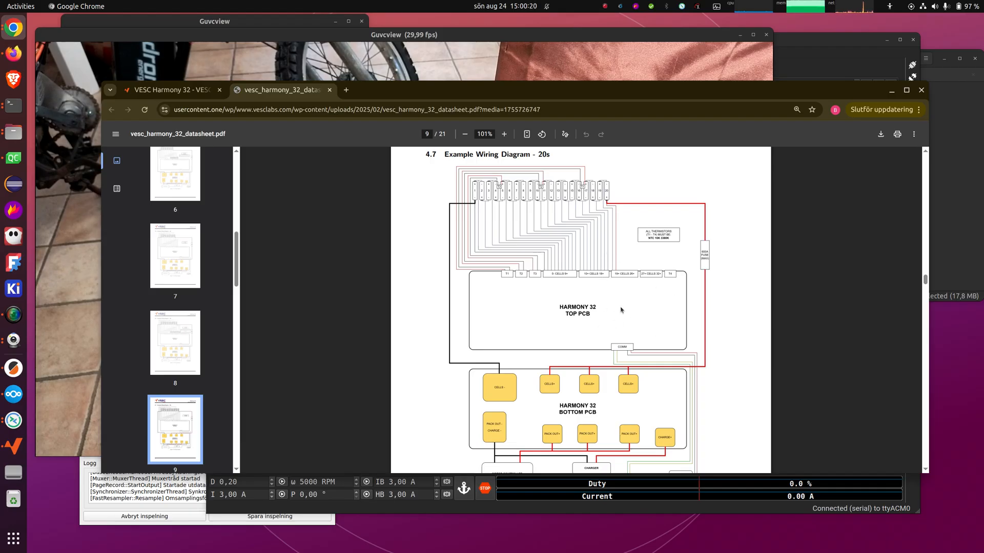
pyautogui.moveTo(625, 317)
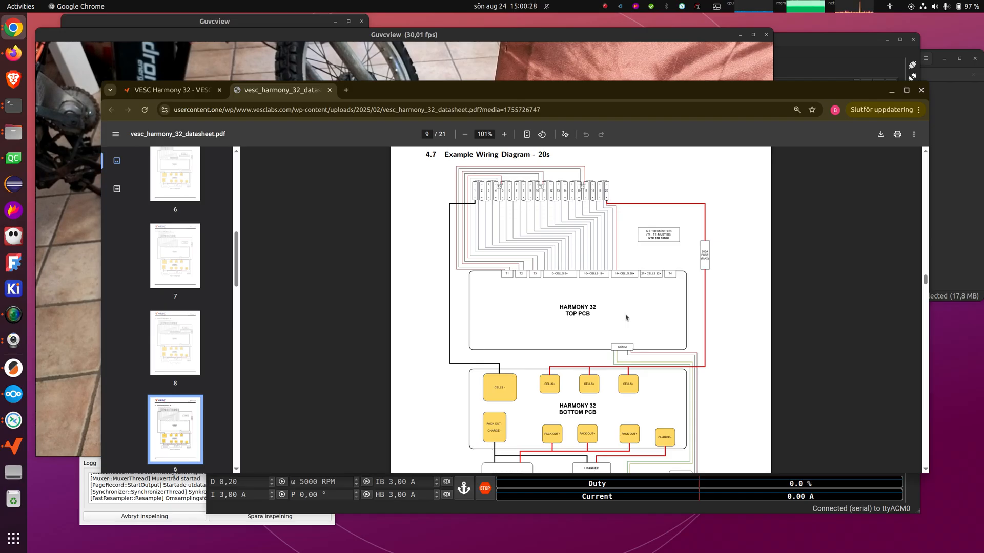
pyautogui.moveTo(646, 312)
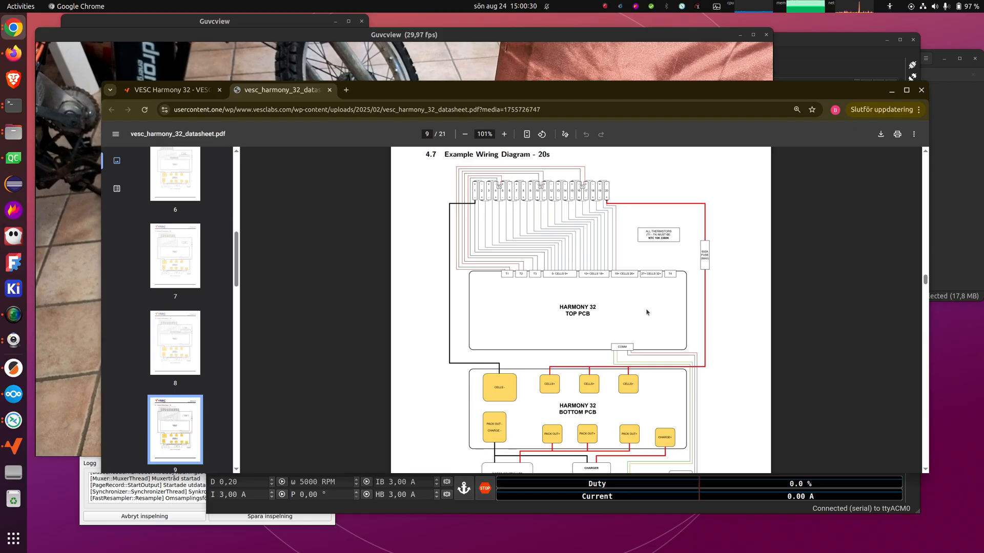
pyautogui.moveTo(590, 284)
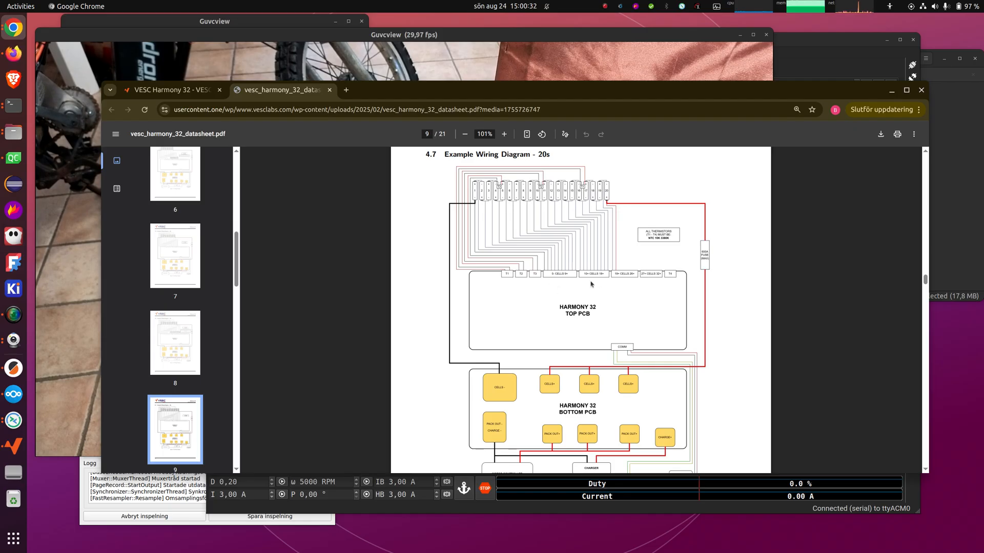
pyautogui.moveTo(625, 191)
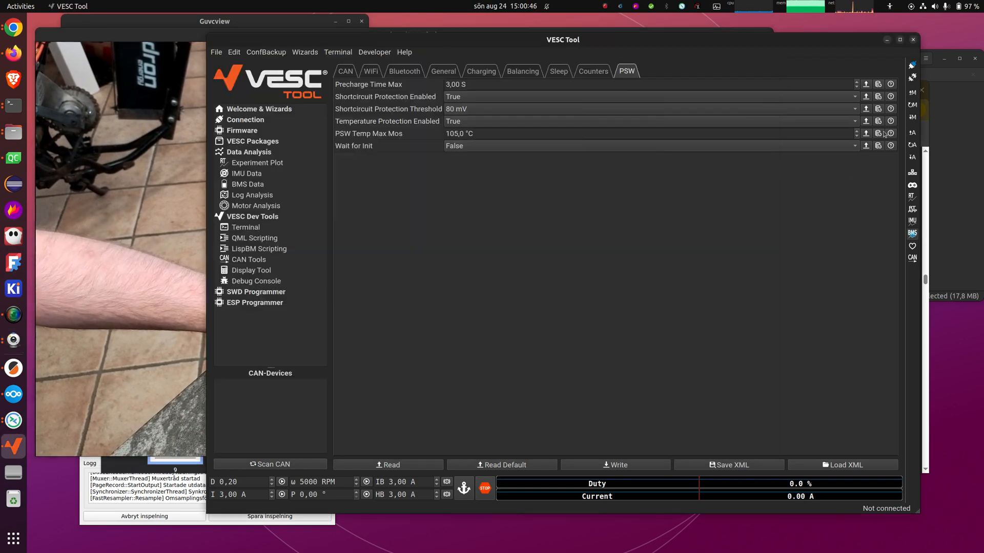
# Visit the VESC BMS and BMS Data pages, then return to Welcome & Wizards' Devices Found list
pyautogui.click(245, 152)
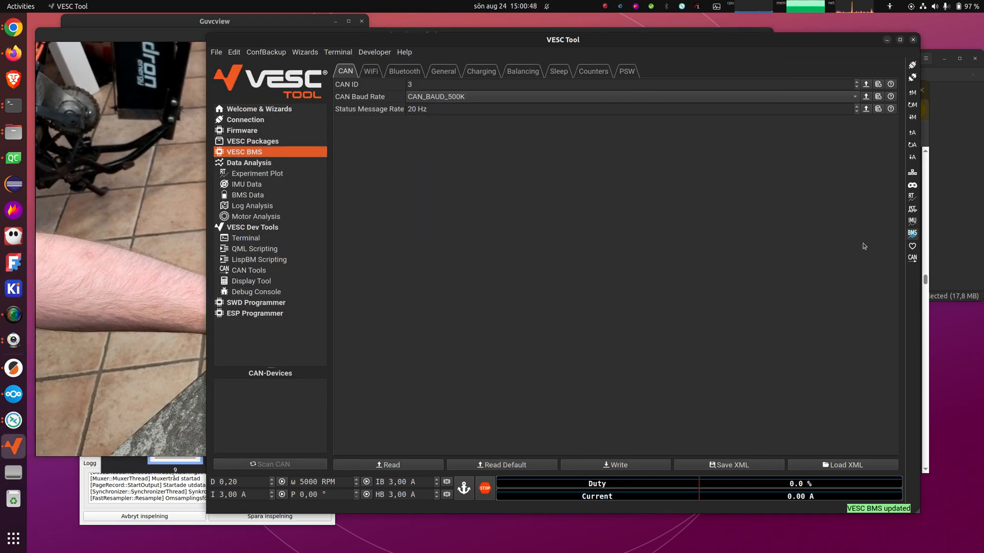
pyautogui.click(247, 195)
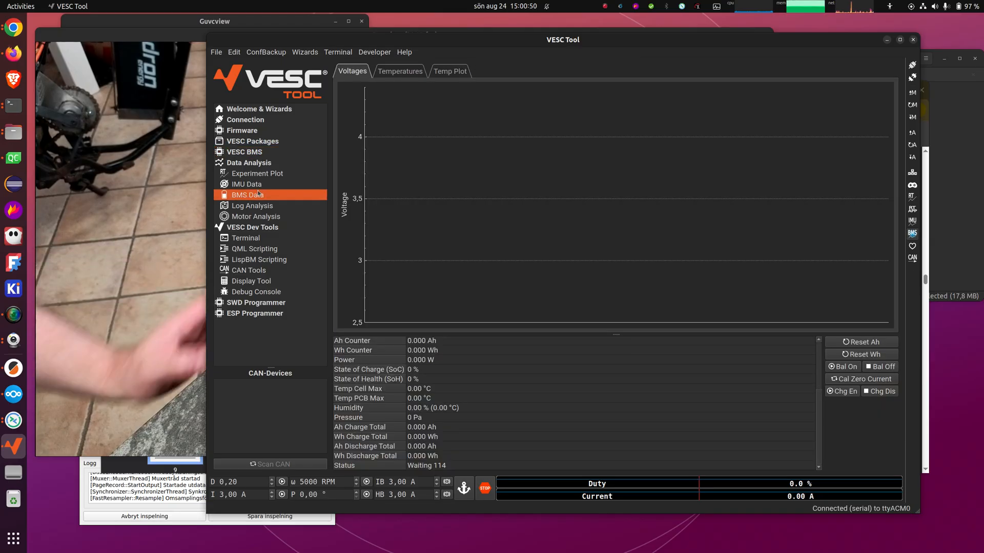
pyautogui.click(271, 464)
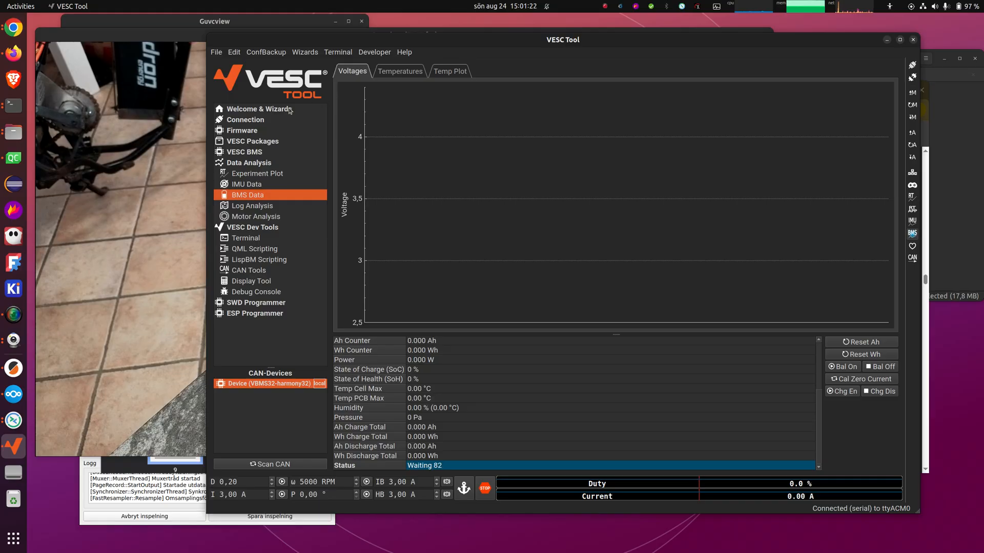
pyautogui.click(259, 108)
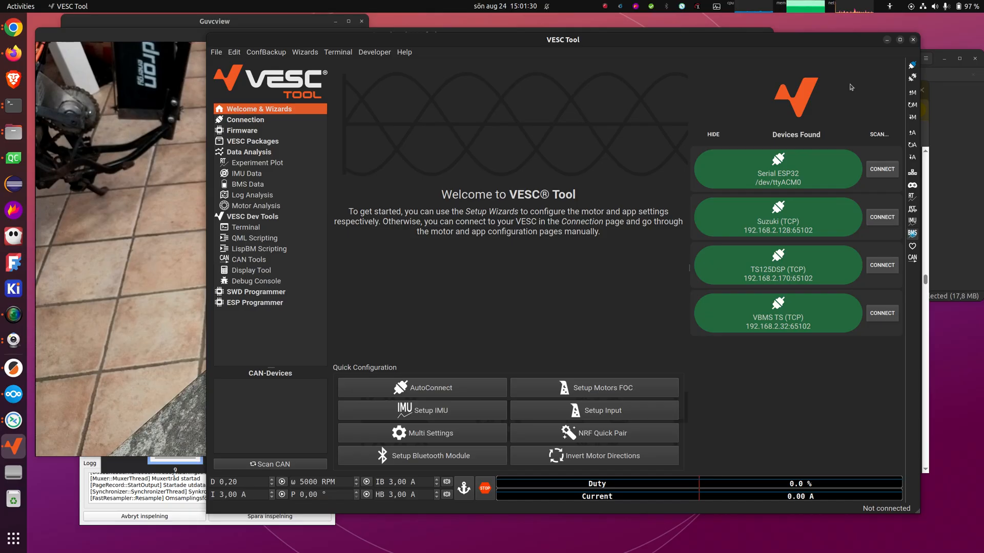
pyautogui.moveTo(880, 311)
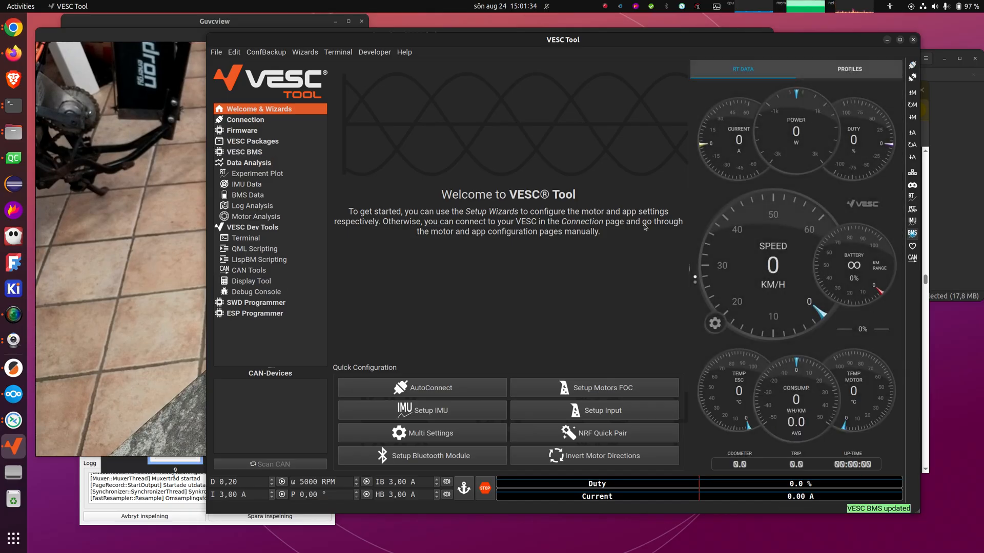
# View live BMS Data over TCP: 22 cells near 4.12 V, checking Temperatures then Voltages
pyautogui.click(249, 195)
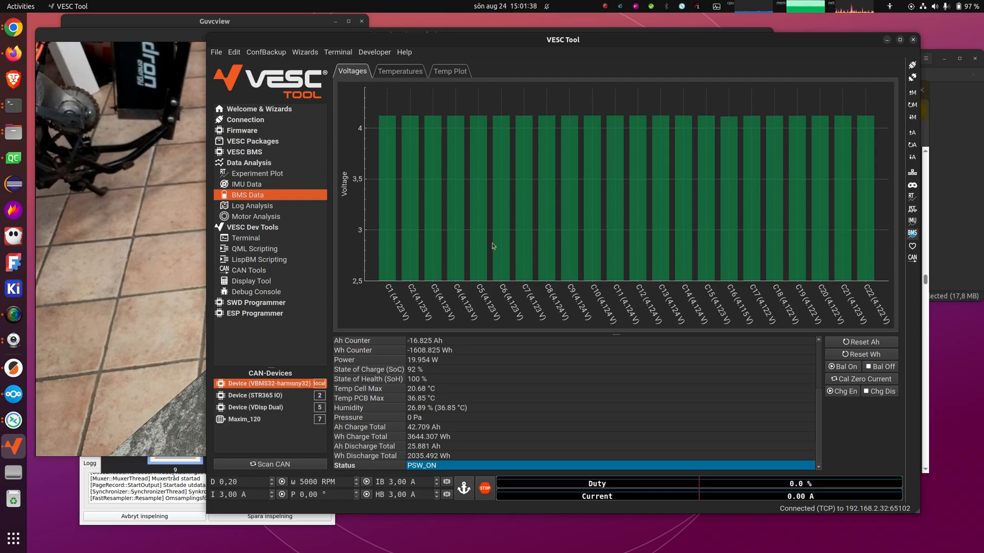
pyautogui.click(400, 71)
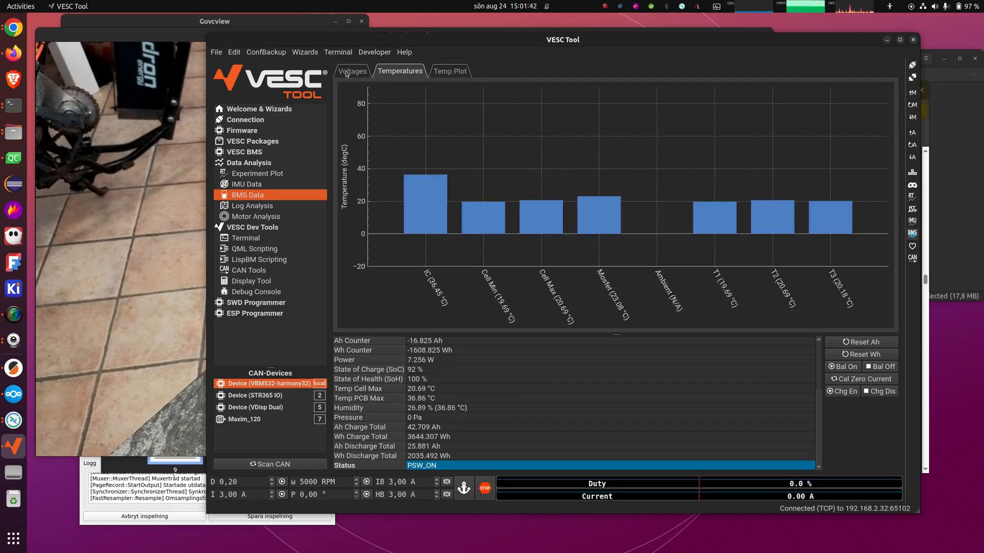
pyautogui.click(352, 71)
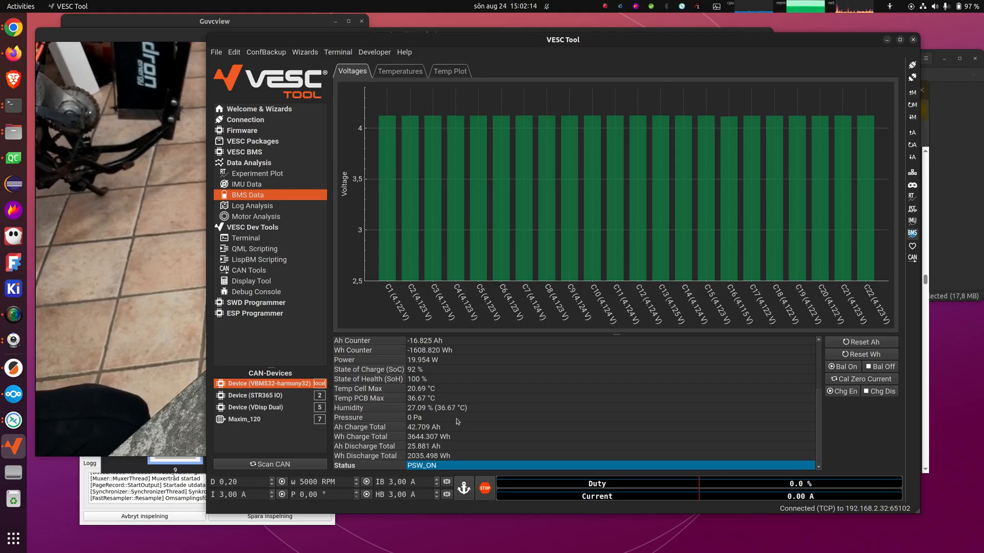
pyautogui.moveTo(718, 243)
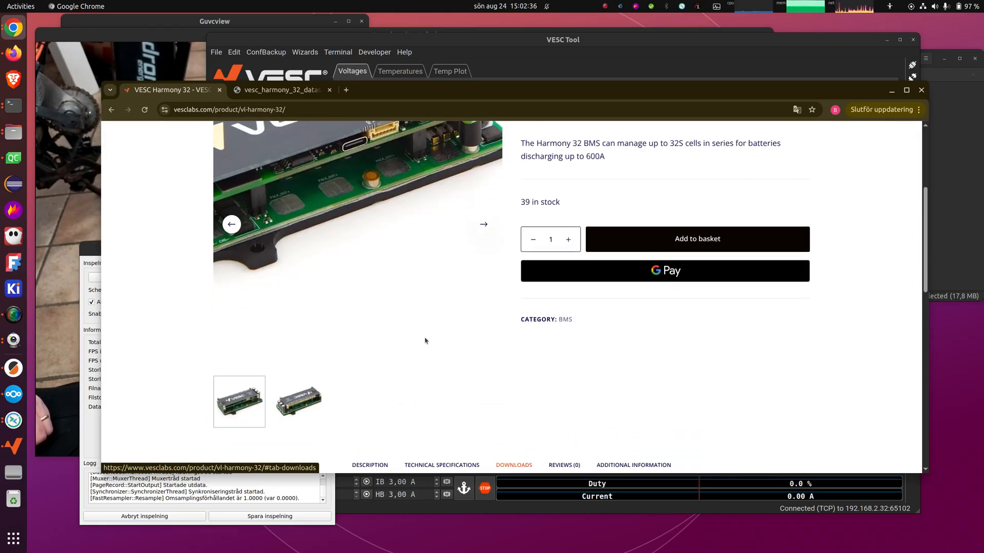
# Scroll the vesclabs.com VESC Harmony 32 page around its title and description
pyautogui.scroll(3)
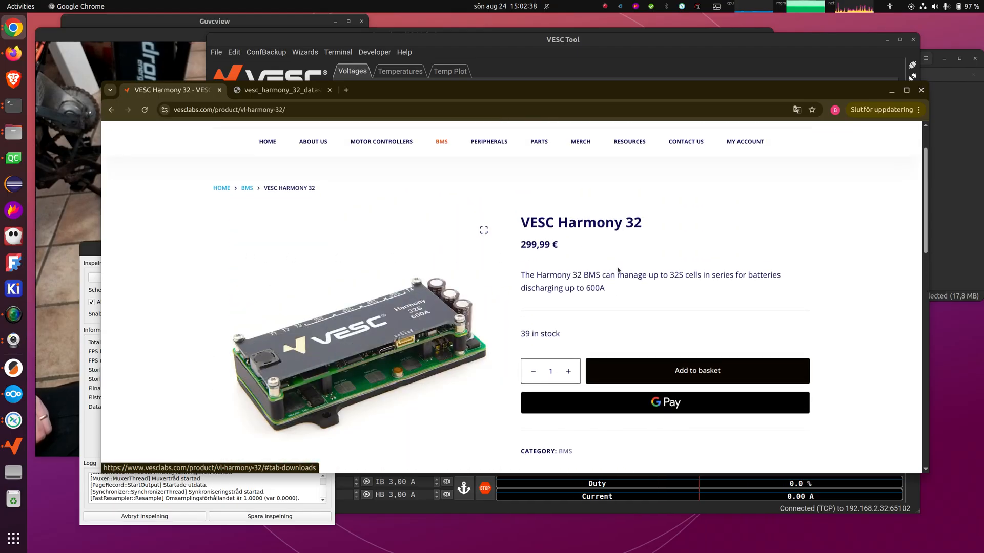
pyautogui.scroll(-3)
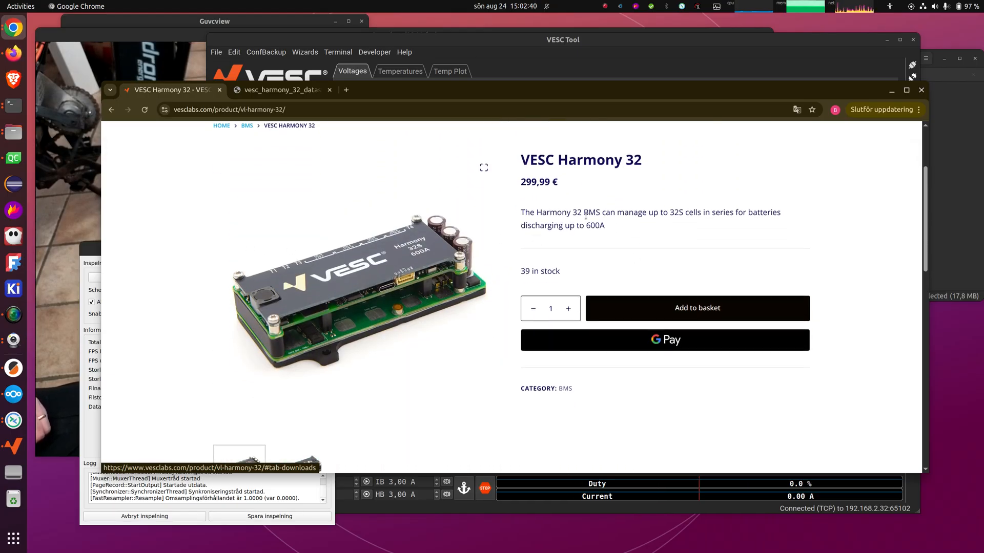